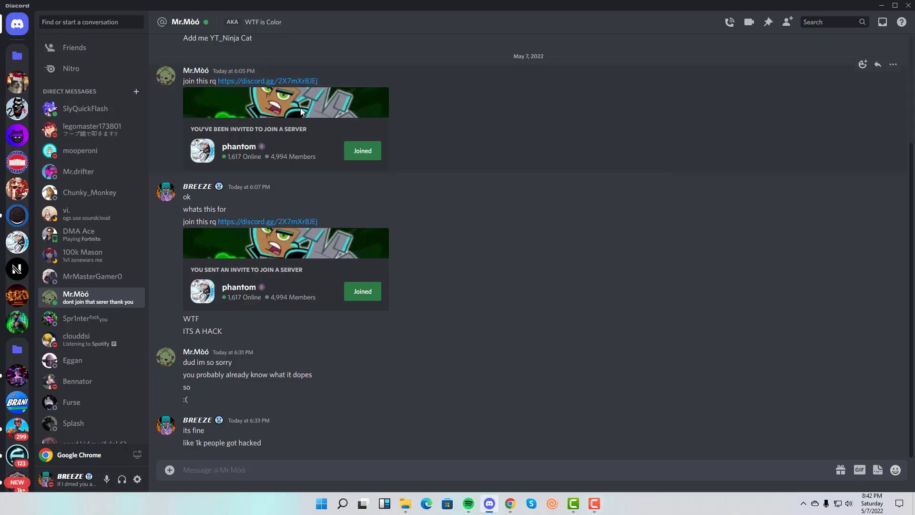
mouse_move(519, 196)
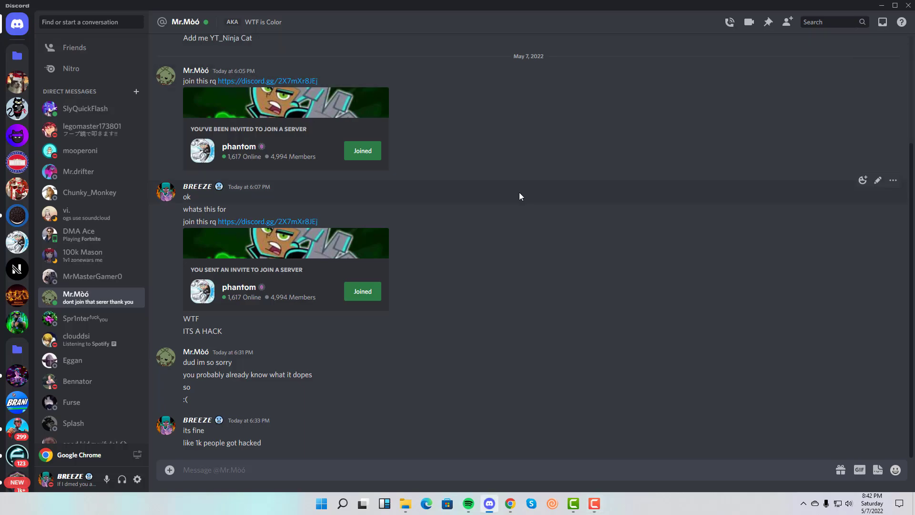
- Glance at the other friend's hack conversation, then return to the phantom invite chat
click(91, 276)
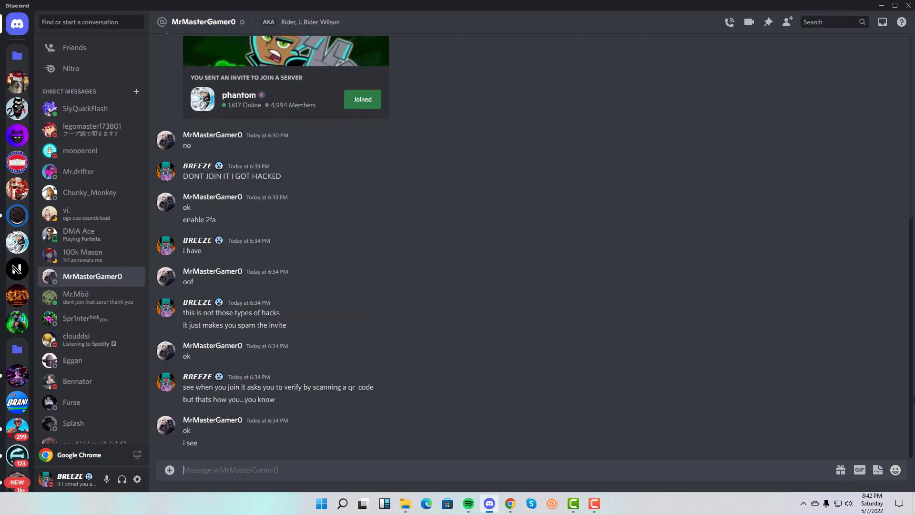
click(76, 298)
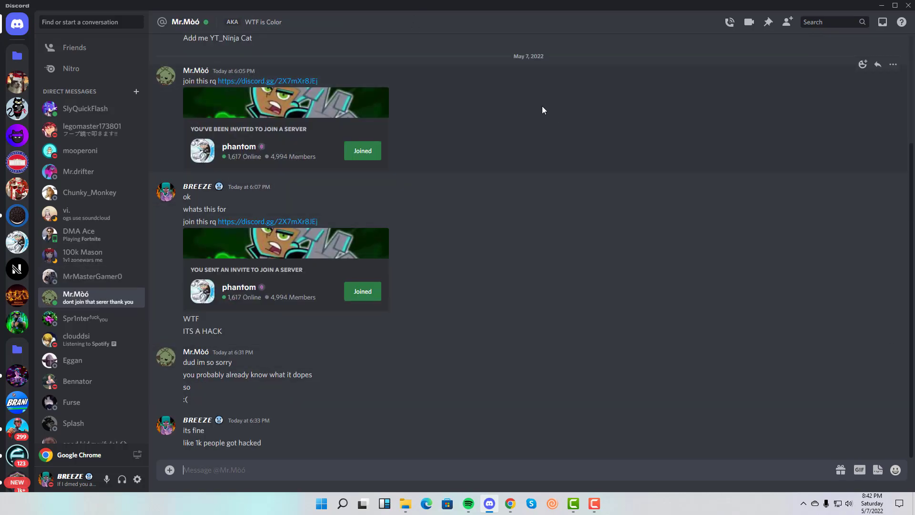
mouse_move(435, 22)
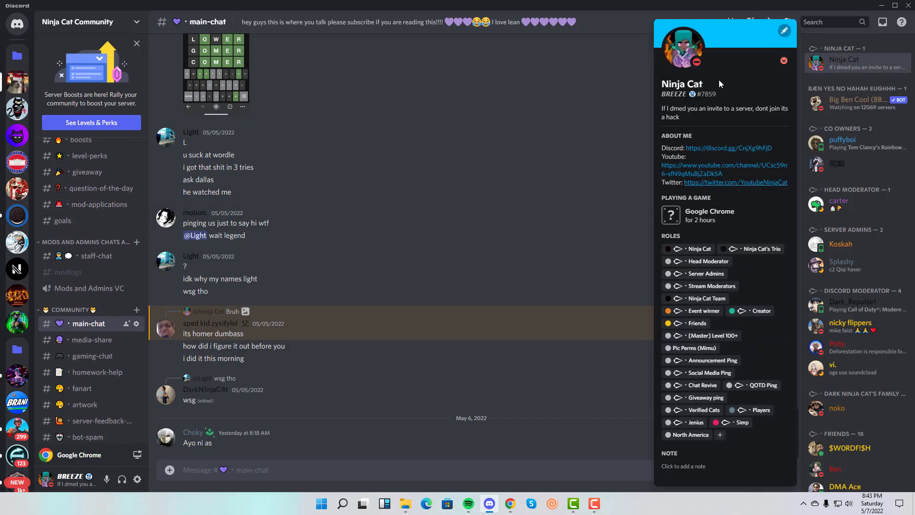
- Leave the Ninja Cat Community server via Home back to the friend's invite conversation
click(17, 24)
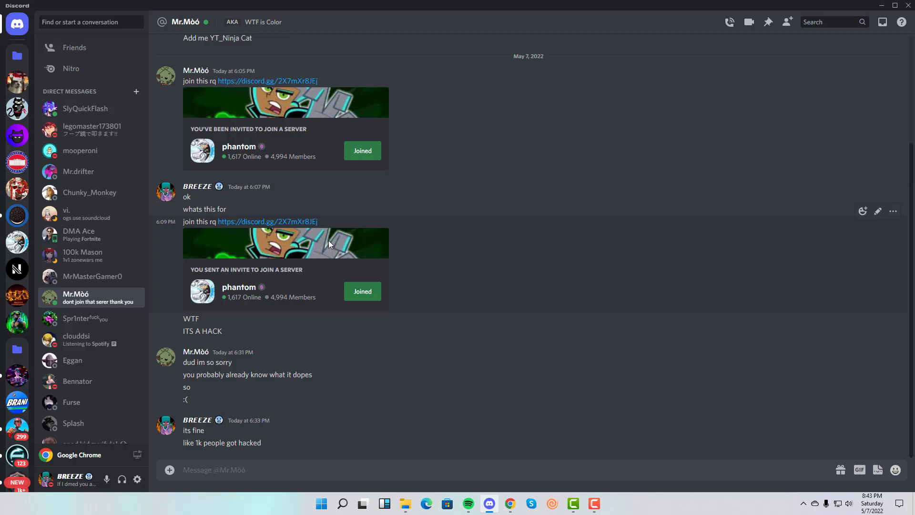
mouse_move(493, 225)
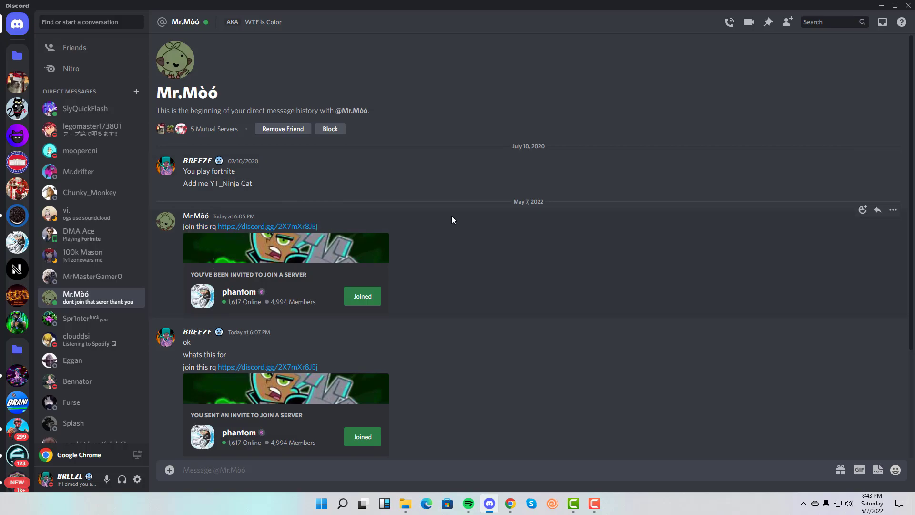
mouse_move(150, 190)
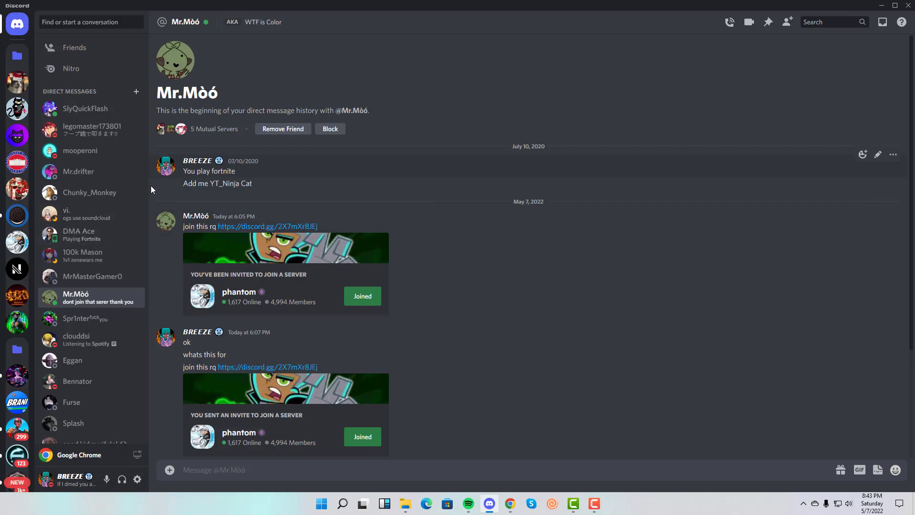
mouse_move(292, 246)
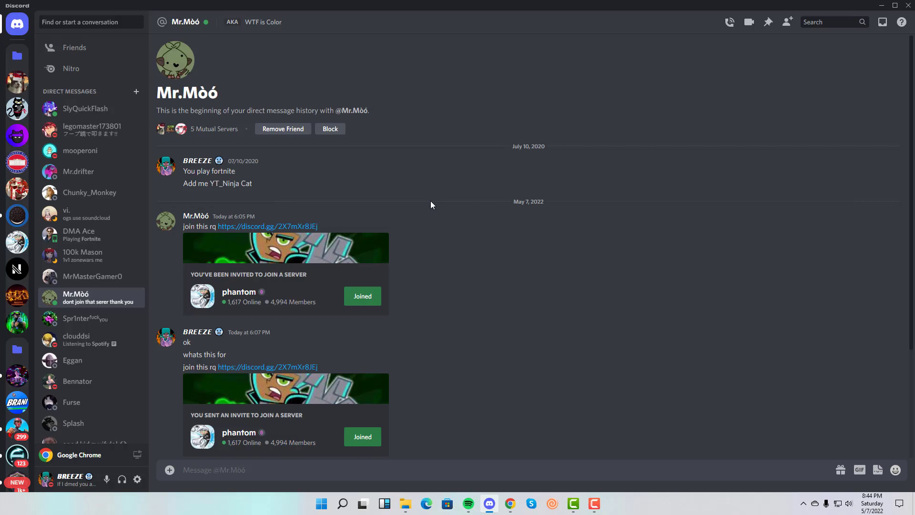
mouse_move(169, 239)
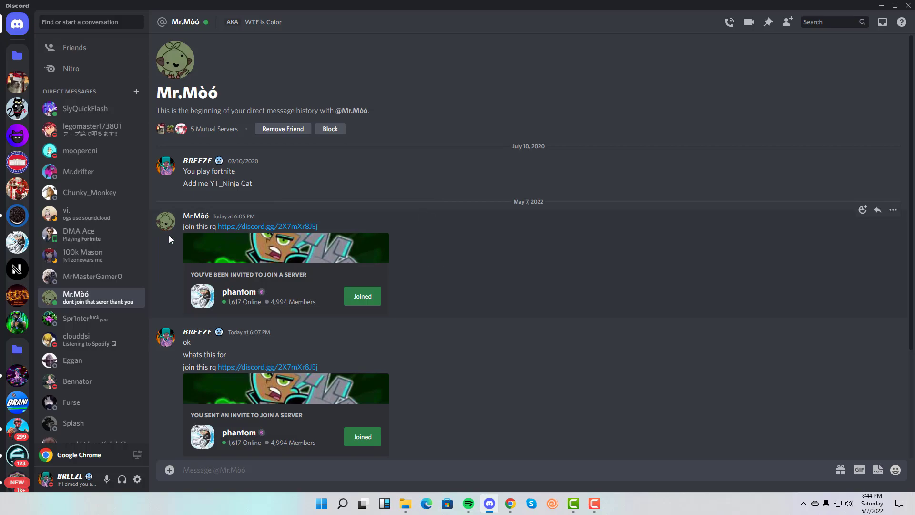
mouse_move(455, 248)
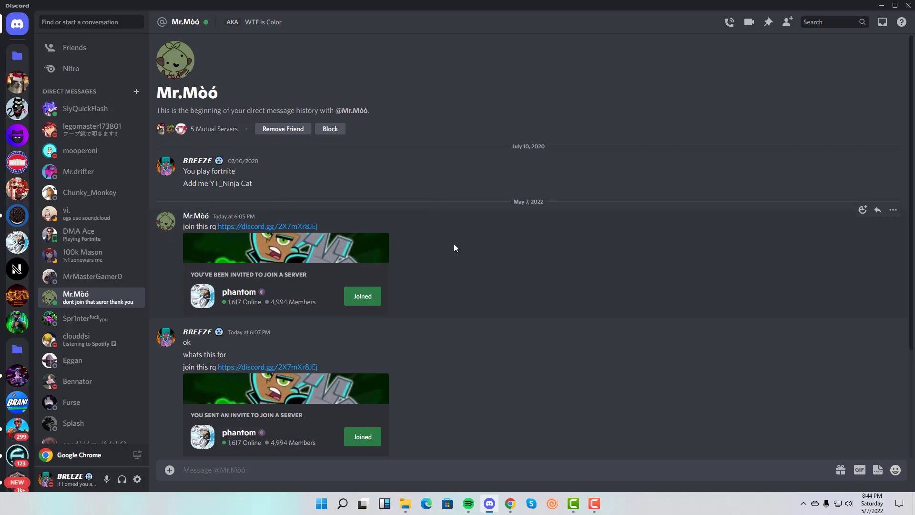
mouse_move(269, 283)
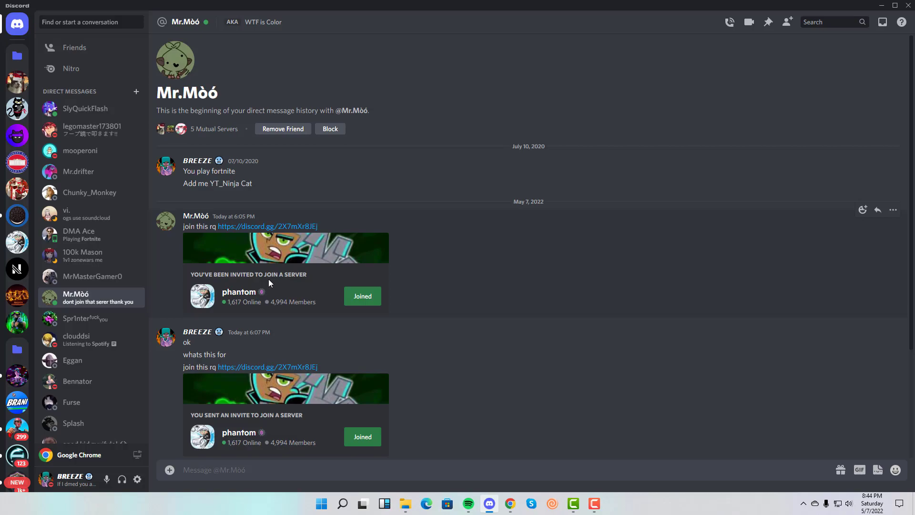
mouse_move(238, 291)
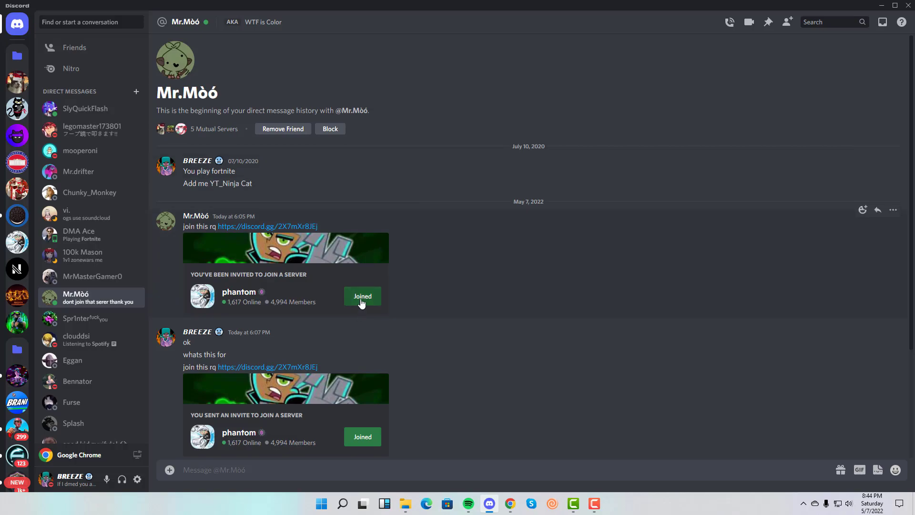
click(362, 296)
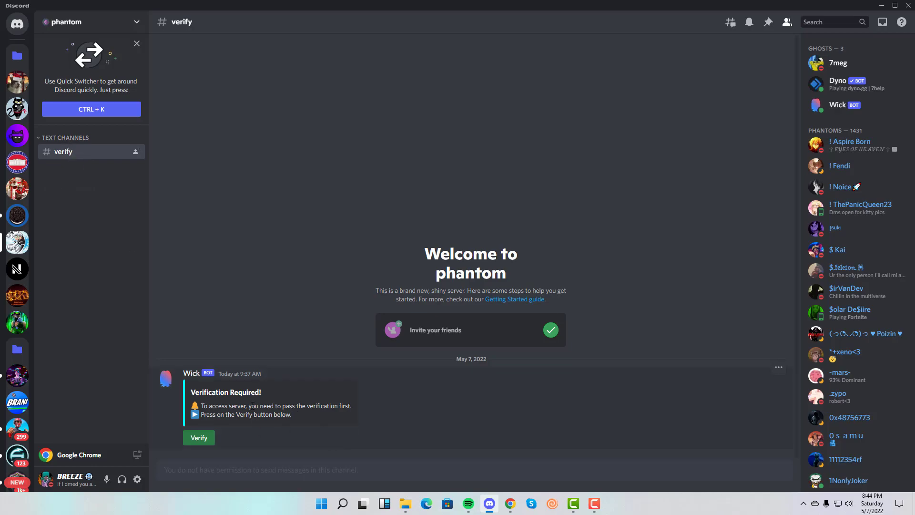
mouse_move(546, 376)
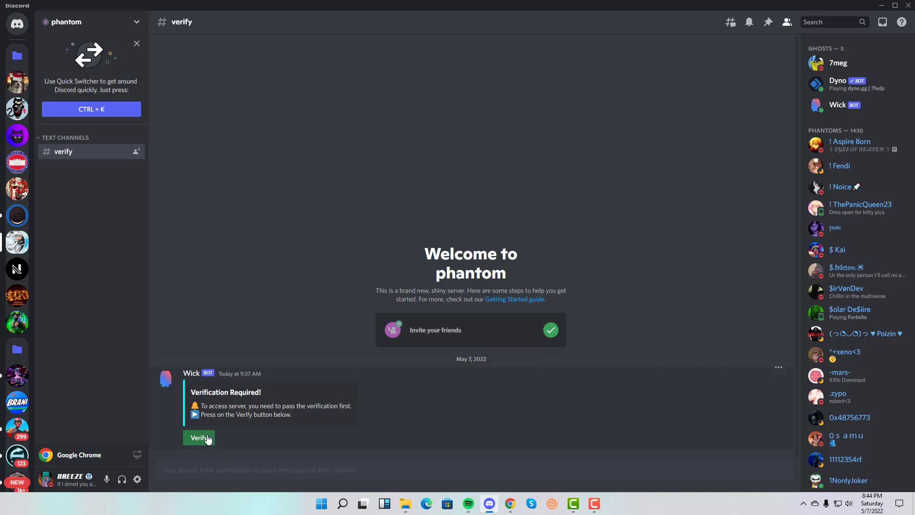
mouse_move(83, 324)
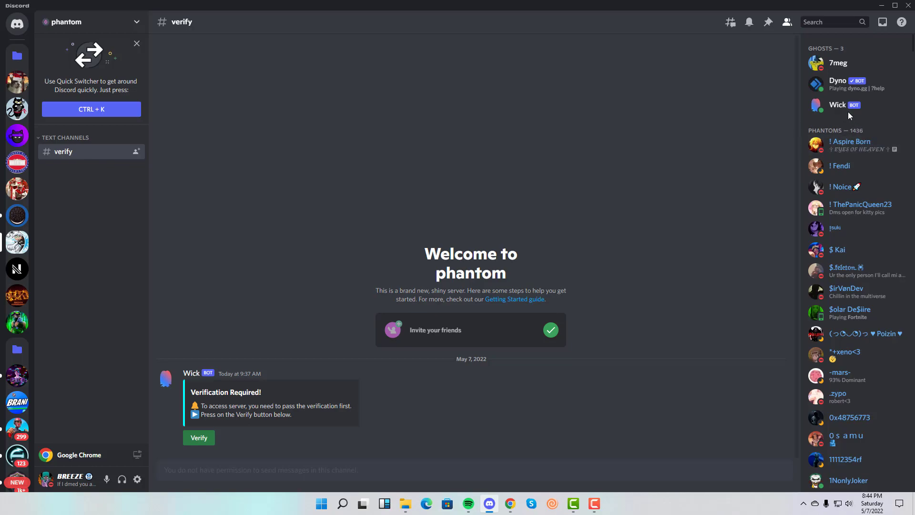
click(836, 63)
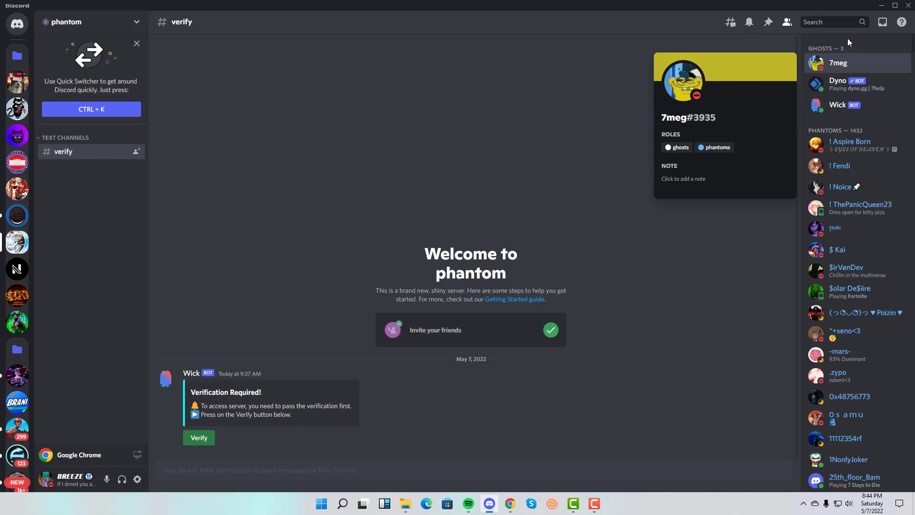
mouse_move(872, 63)
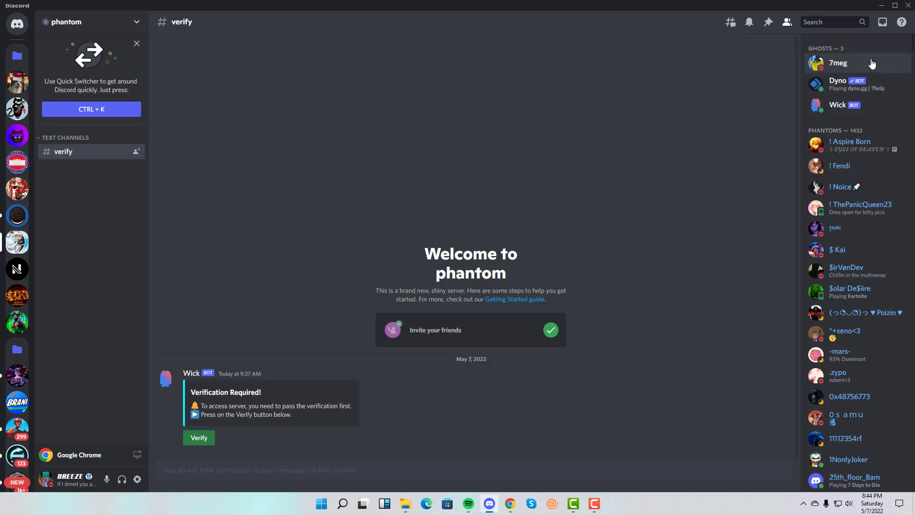
click(839, 62)
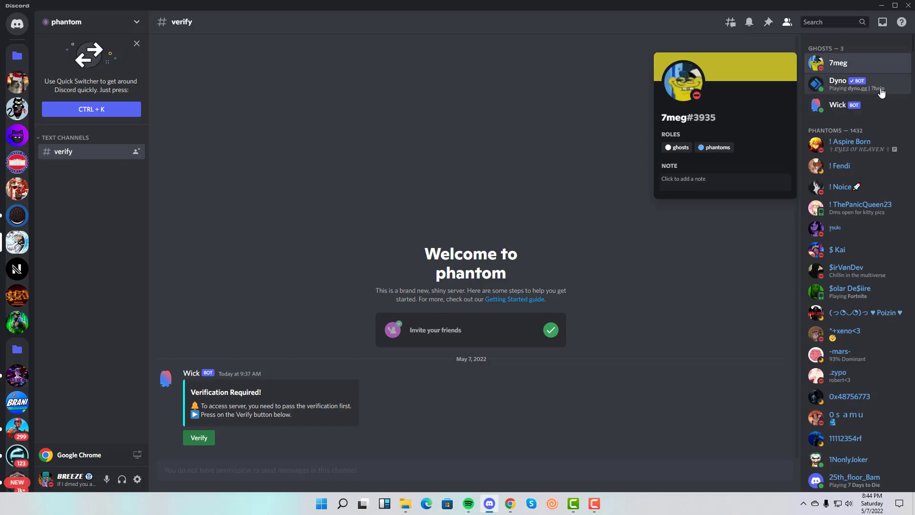
click(666, 139)
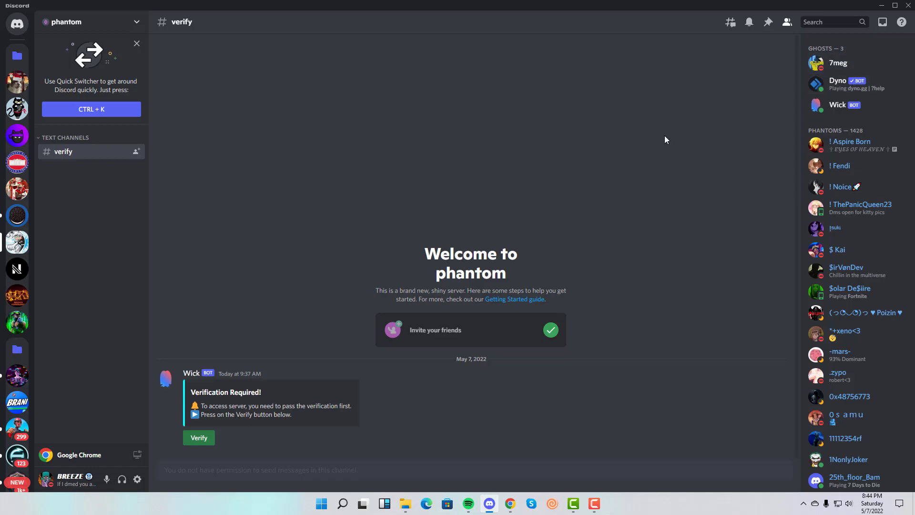
click(838, 80)
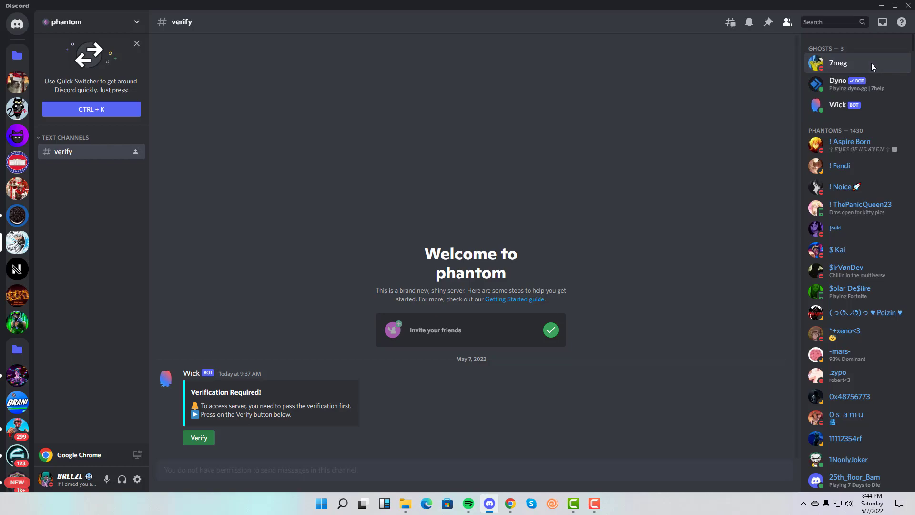
mouse_move(281, 360)
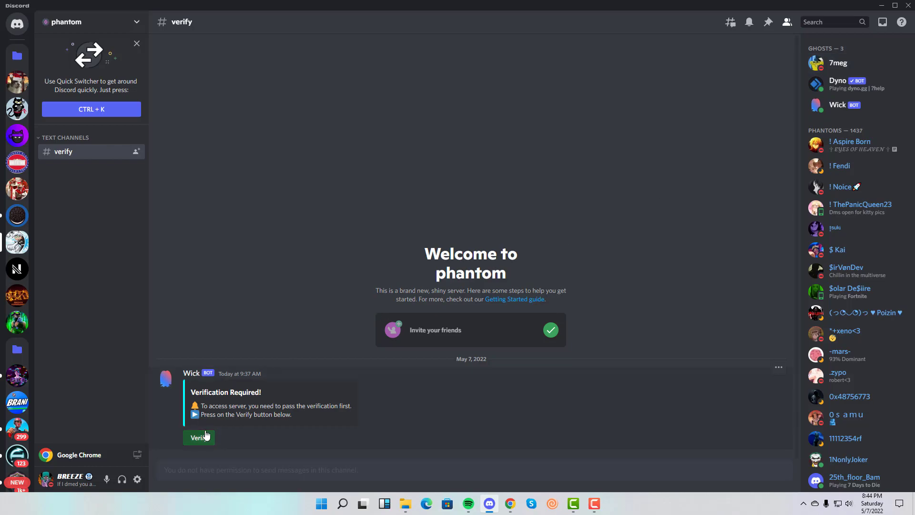
- Hit Verify under the Wick bot message so its QR-code login prompt appears
click(199, 437)
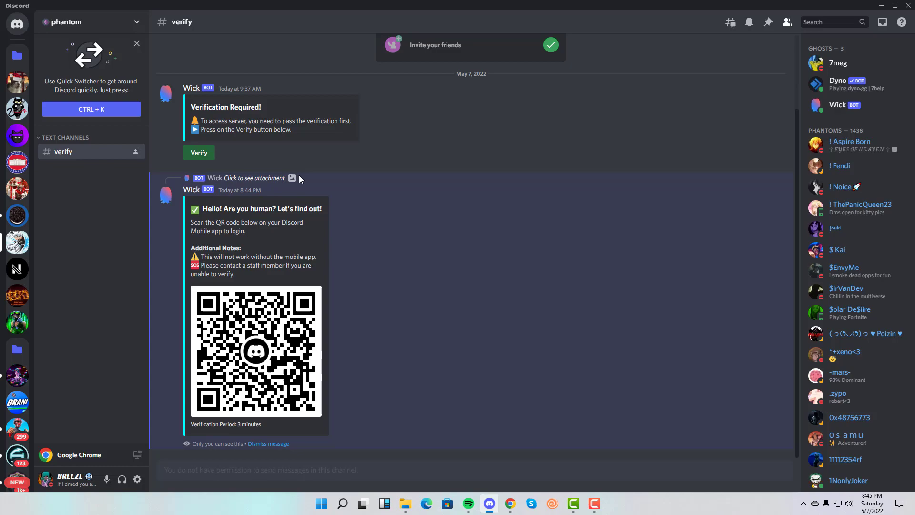
mouse_move(17, 22)
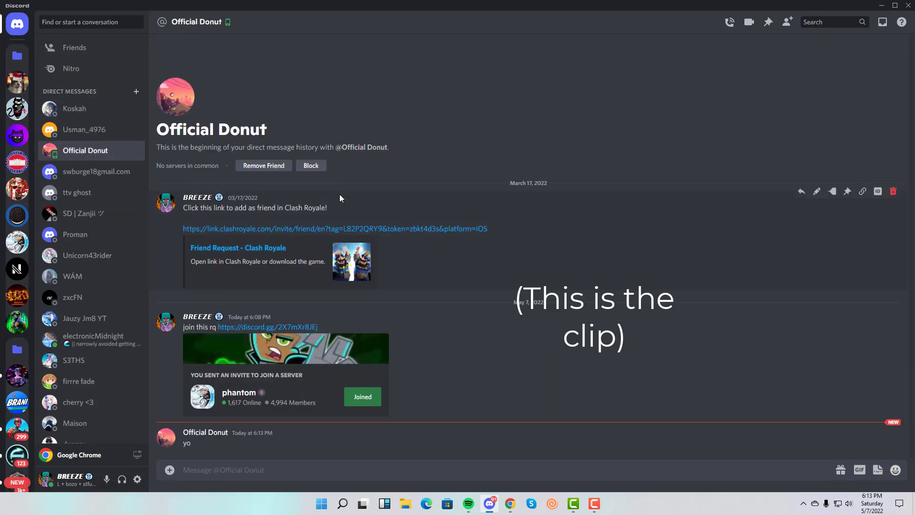
- Send the 'DONT JOIN IT I GOT HACKED' warning to two friends' conversations
text(DONT JOIN IT)
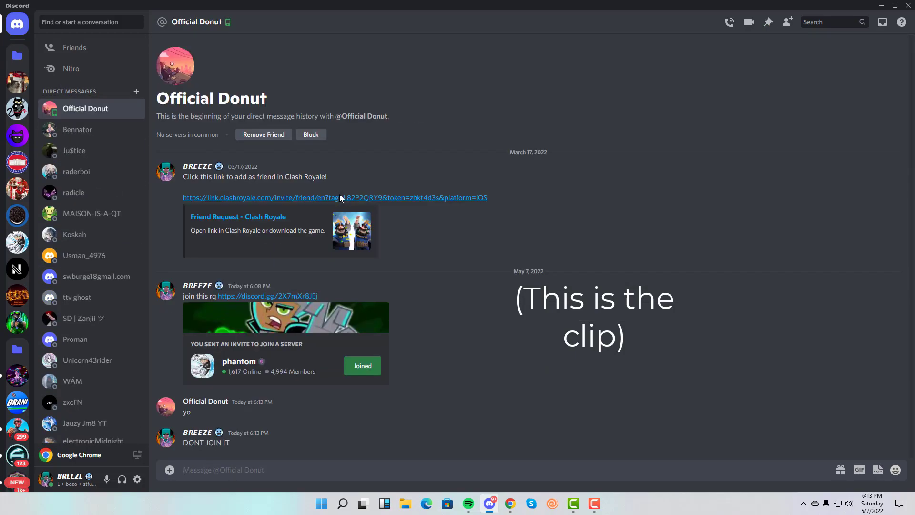
text(I GOT HA)
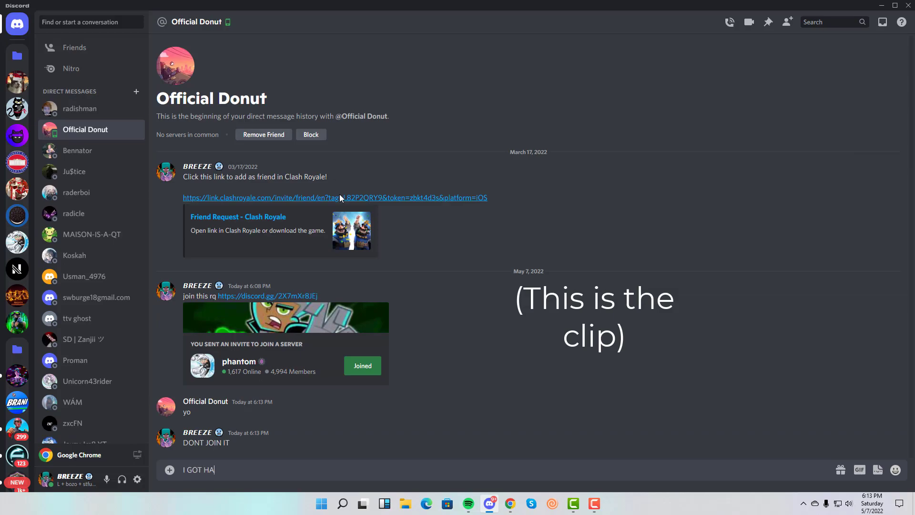
key(enter)
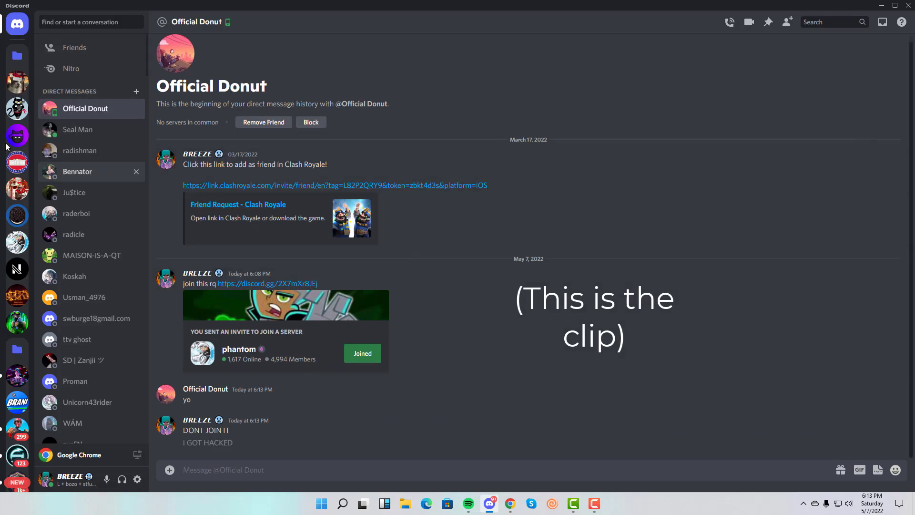
click(77, 151)
text(DONT JOIN IT I GOT HAC)
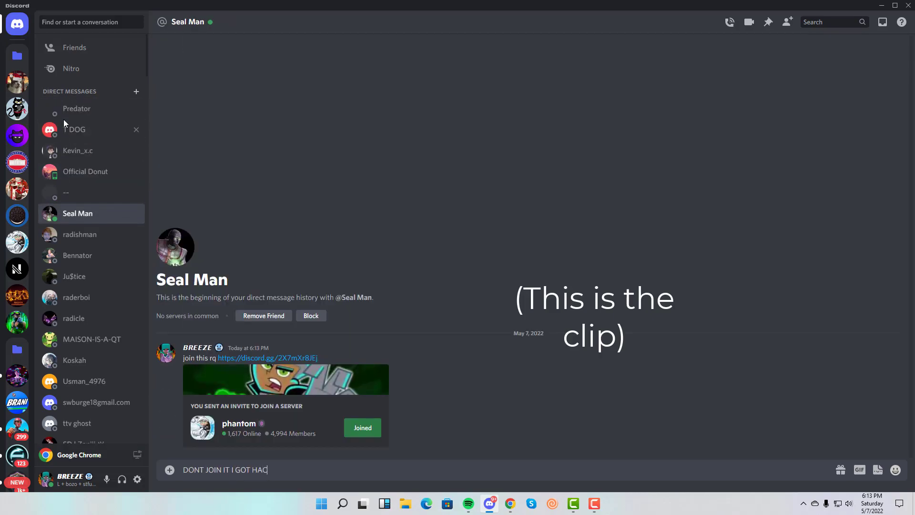
key(enter)
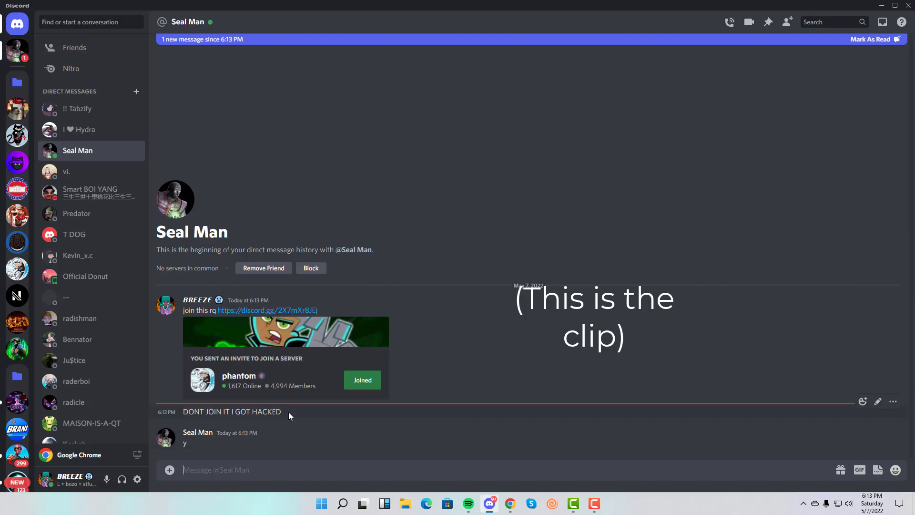
text(DONT JOI)
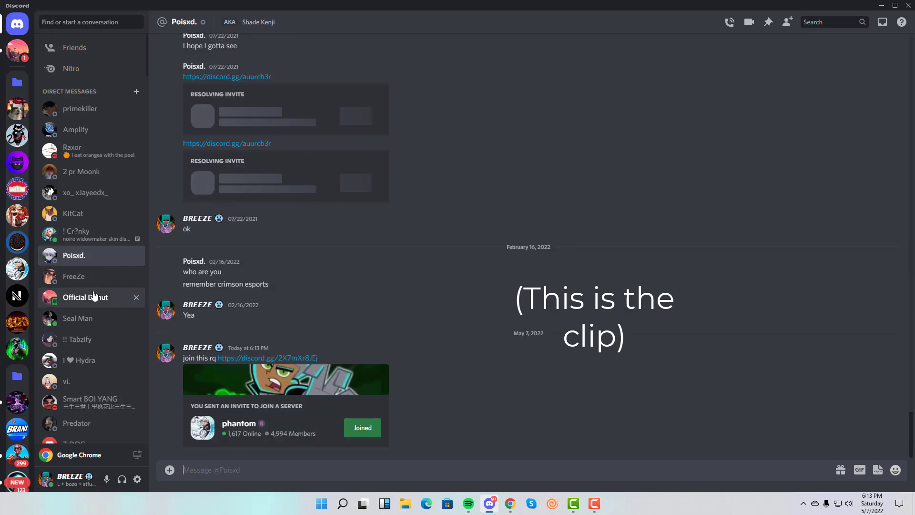
- Answer 'yes but its just a spam hack' to the friend who asked, then check other friends' chats for the invite
click(85, 297)
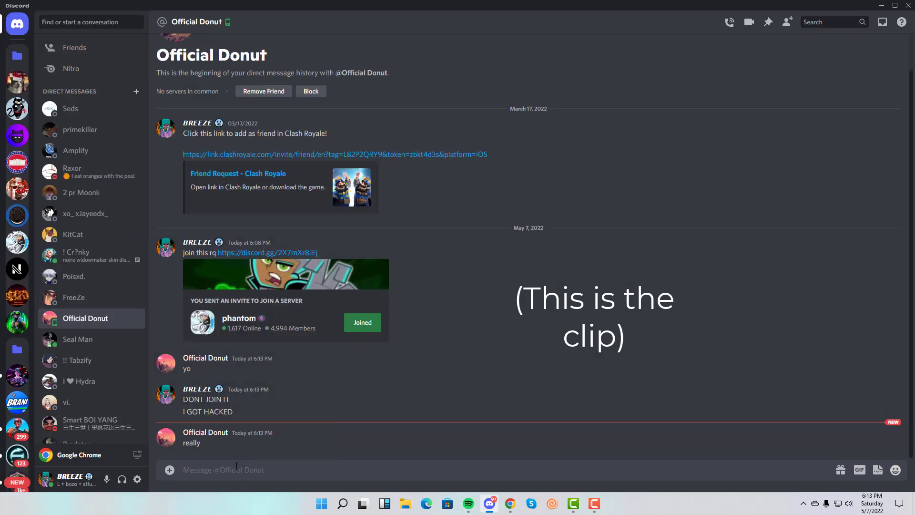
text(yes but its just)
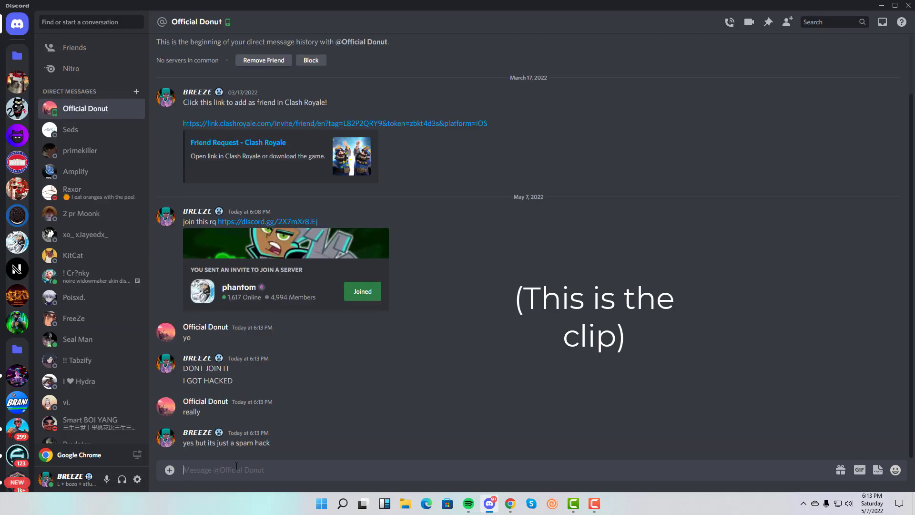
click(76, 126)
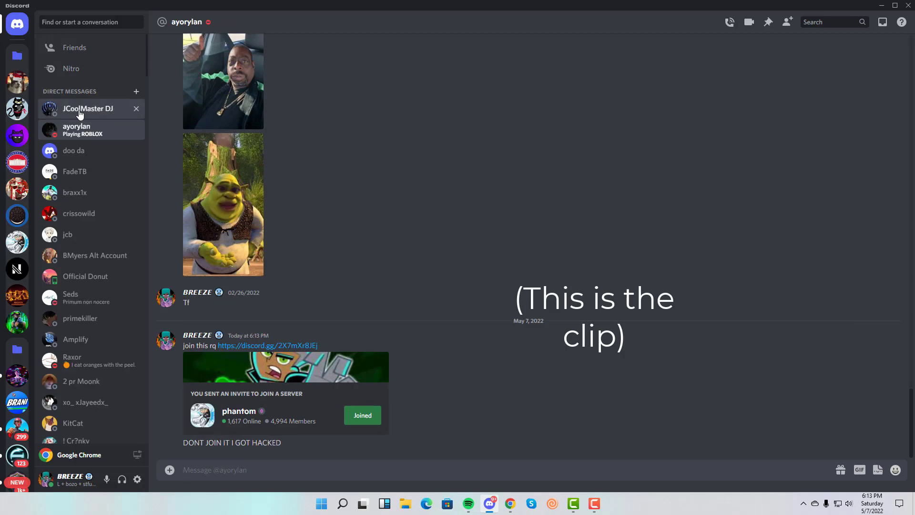
click(85, 276)
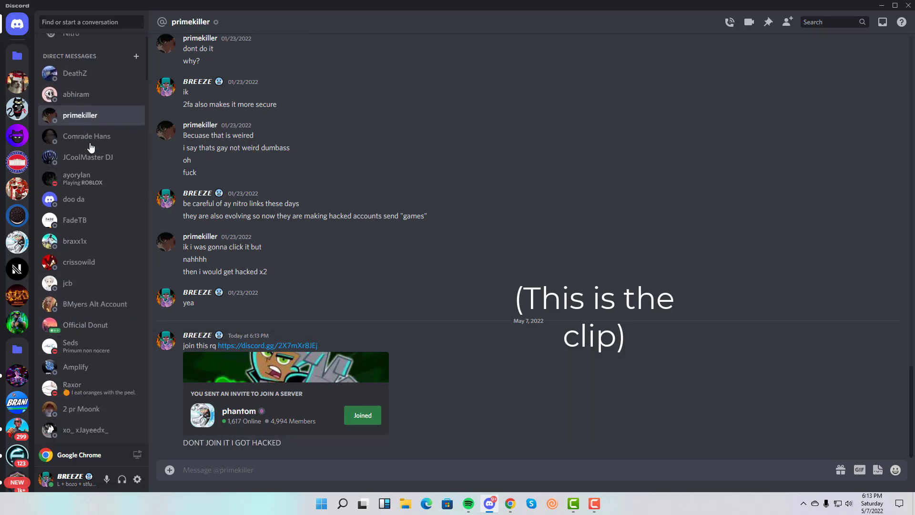
click(75, 74)
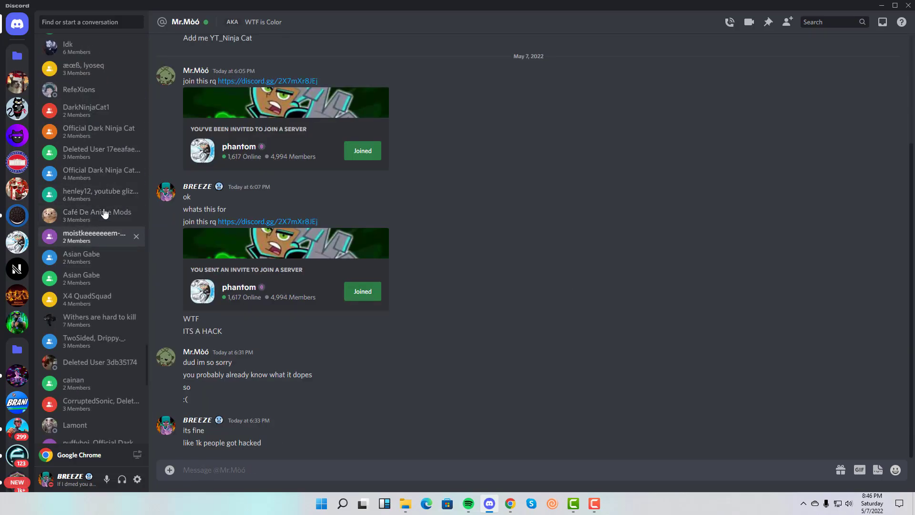
- Browse group DMs and older conversations down the list to one where the friend replied Oh
click(101, 194)
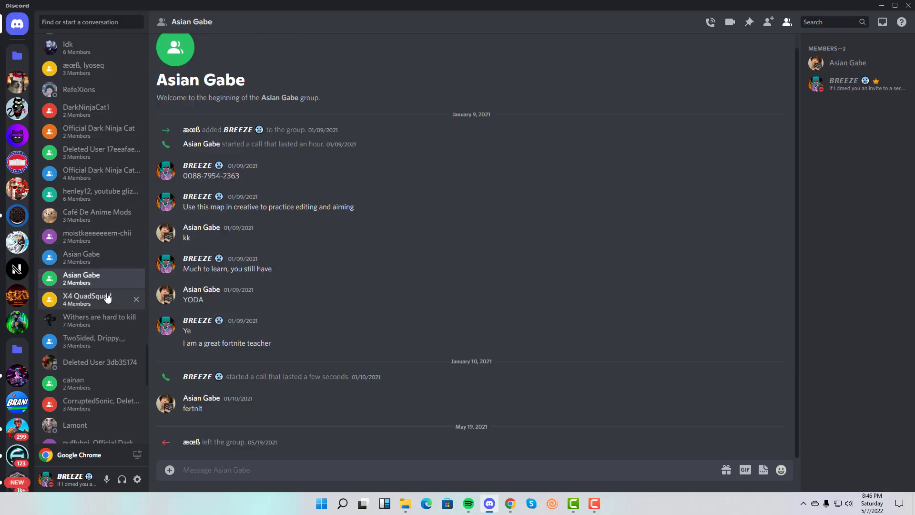
click(99, 404)
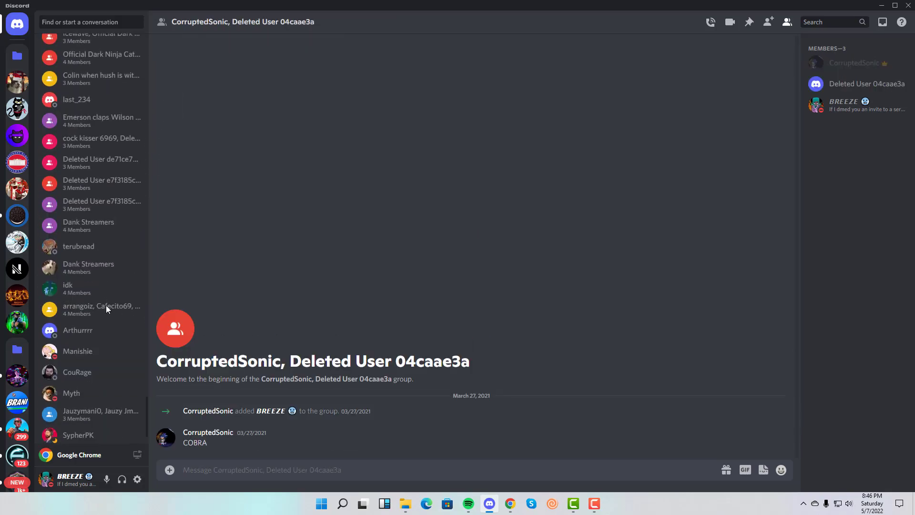
scroll(down, 3)
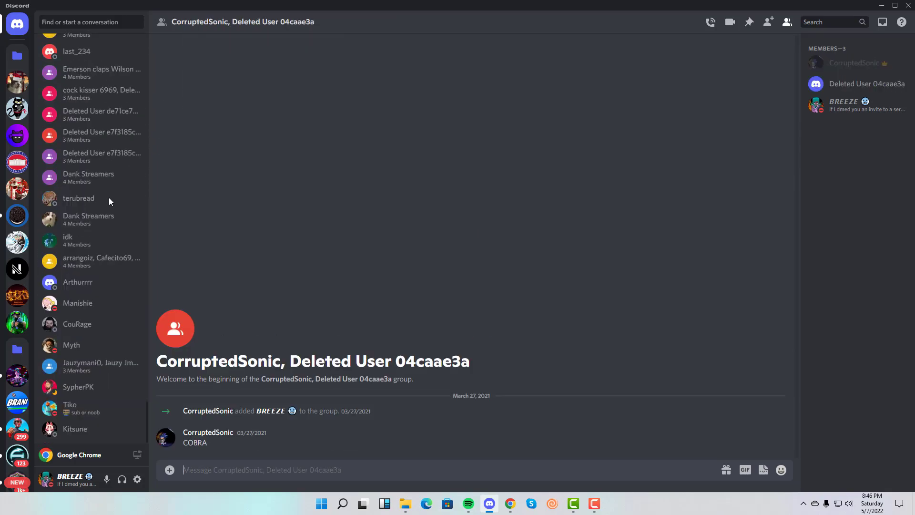
click(78, 198)
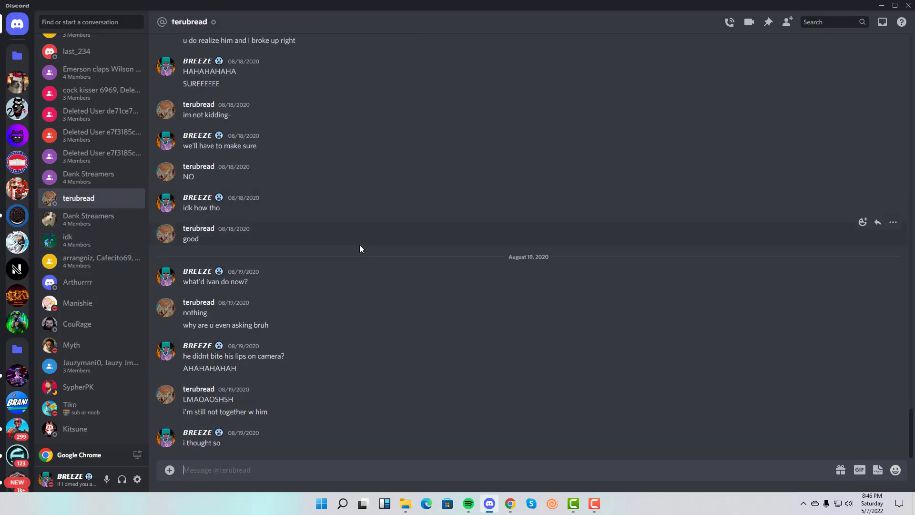
mouse_move(809, 209)
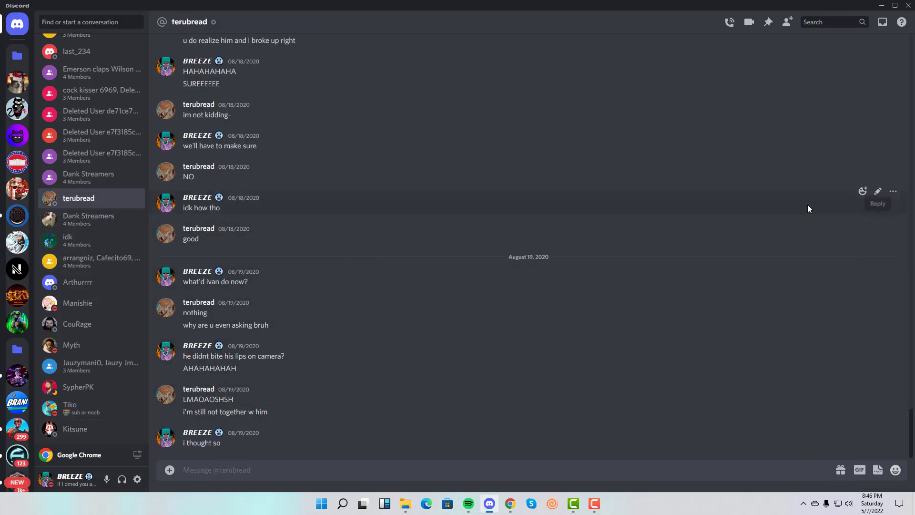
mouse_move(96, 198)
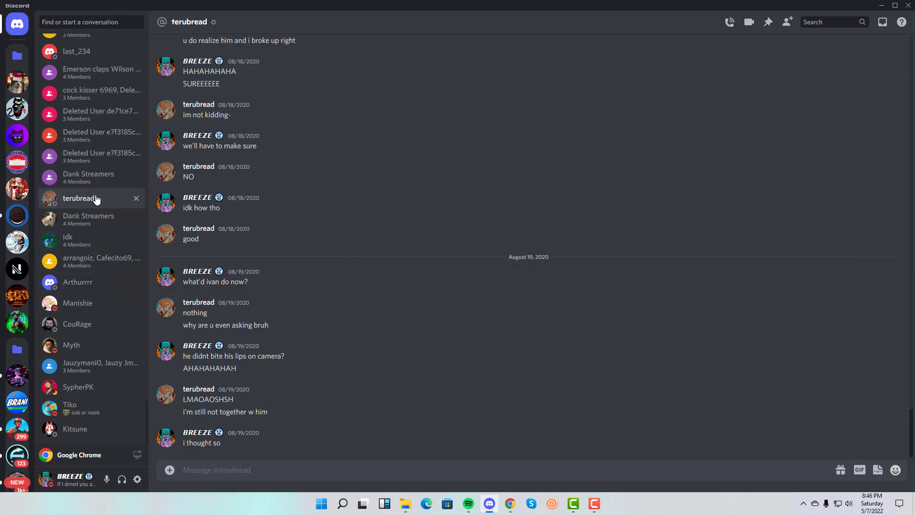
scroll(down, 3)
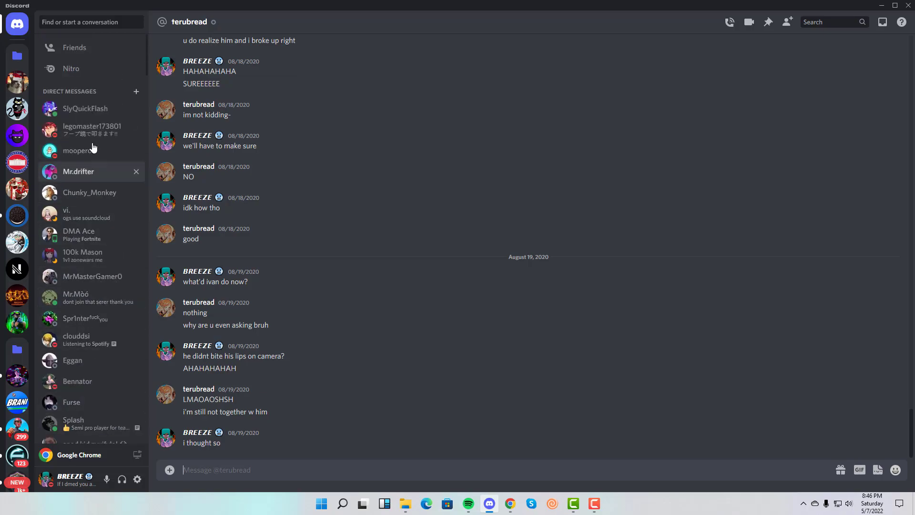
click(78, 234)
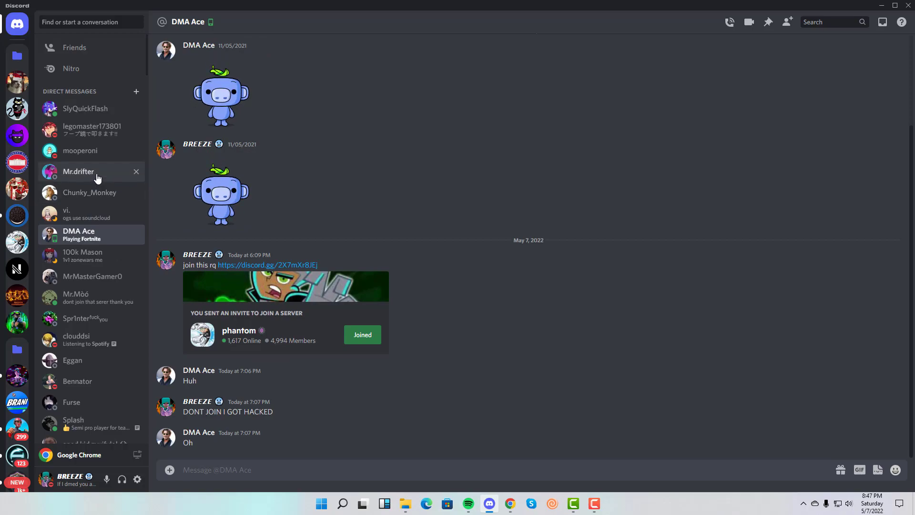
- Continue through chats with the WTF reply, the verification-hack explanation, an 'ok', and 'why was the link deleted'
click(78, 171)
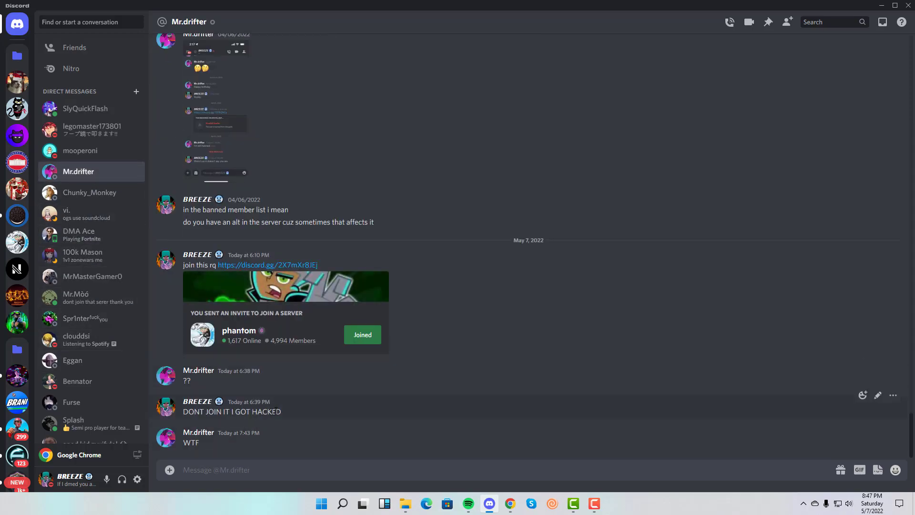
click(77, 381)
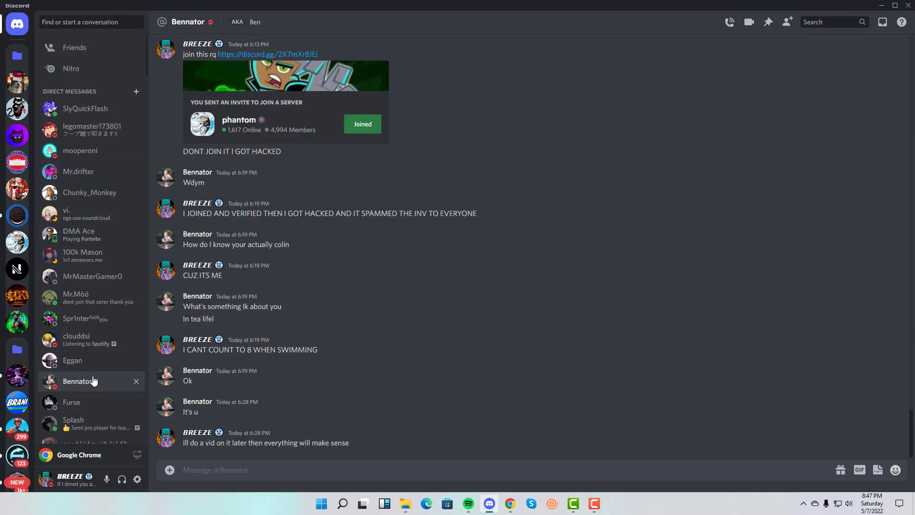
scroll(down, 3)
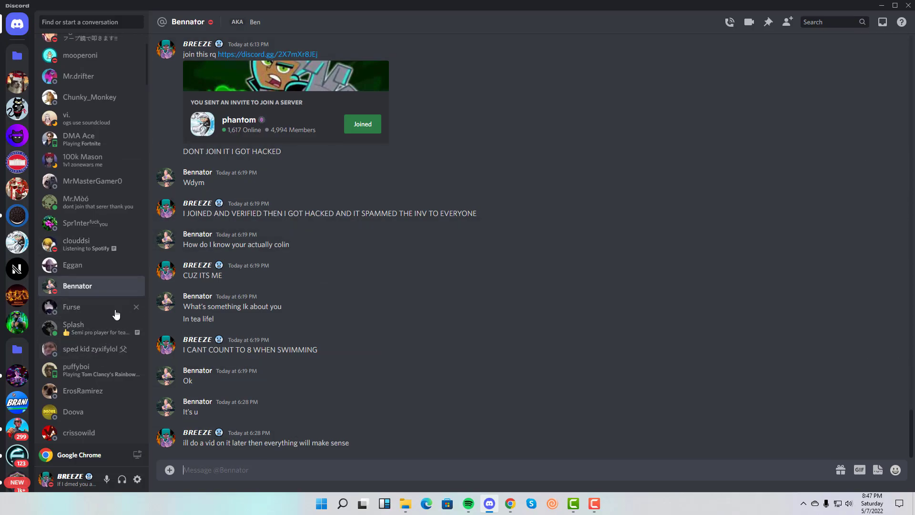
mouse_move(351, 285)
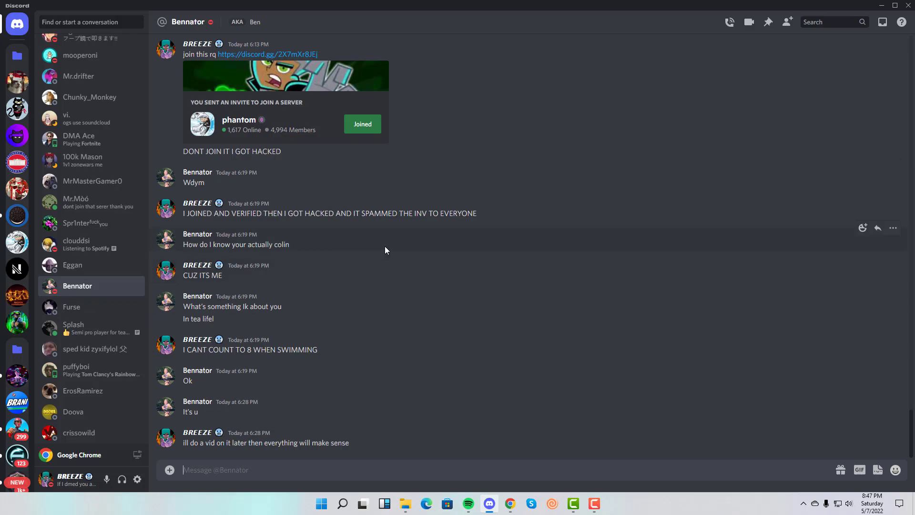
mouse_move(373, 256)
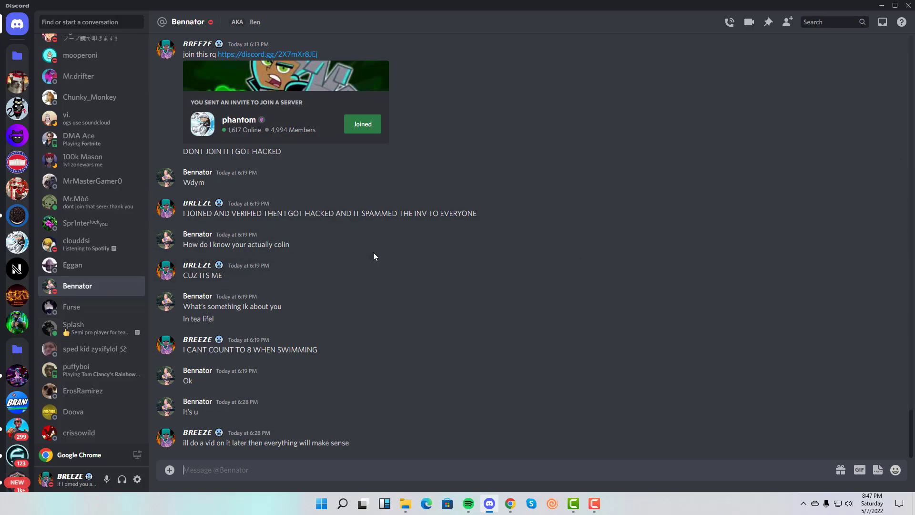
mouse_move(363, 348)
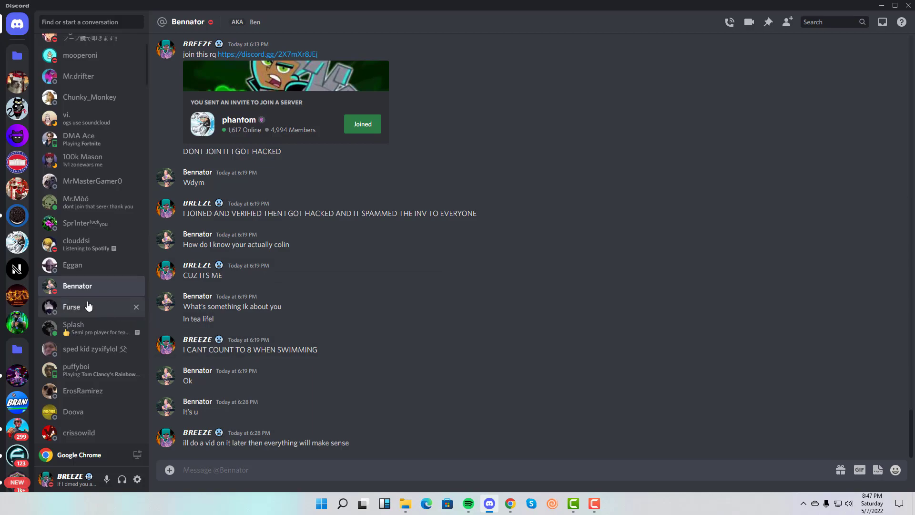
mouse_move(286, 366)
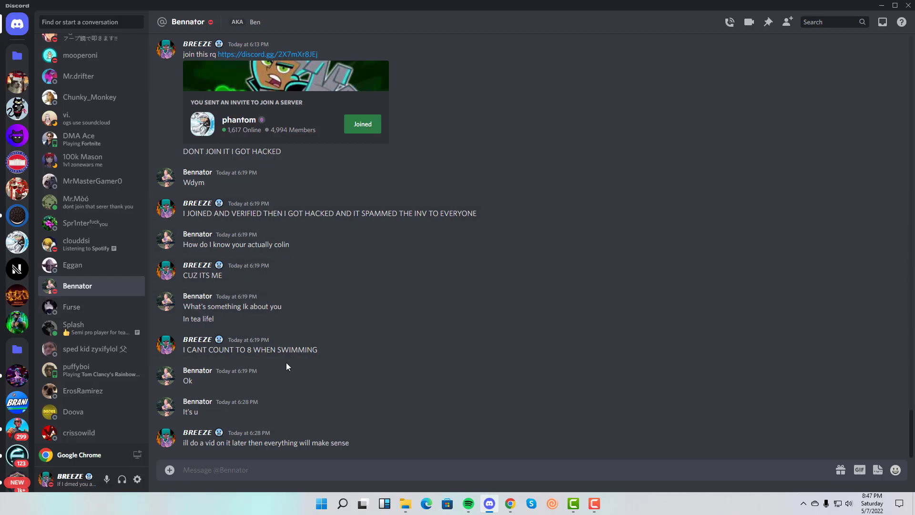
mouse_move(82, 321)
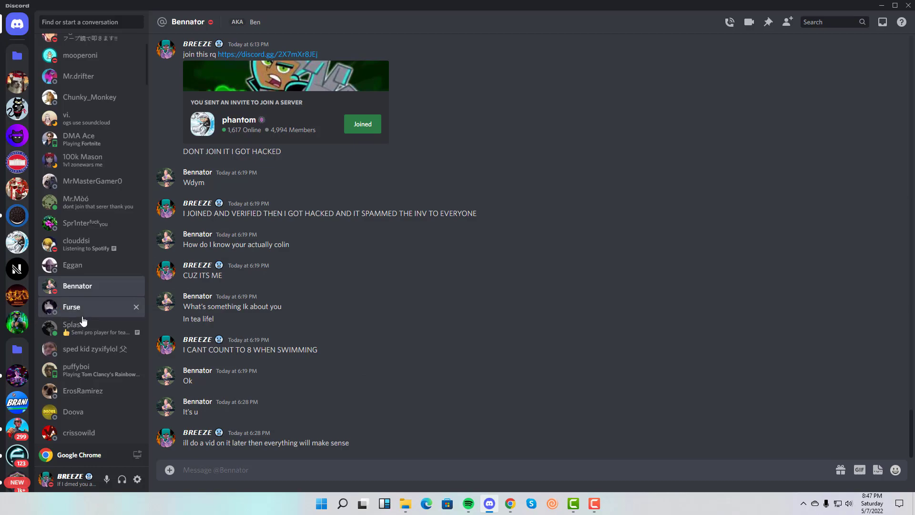
click(73, 328)
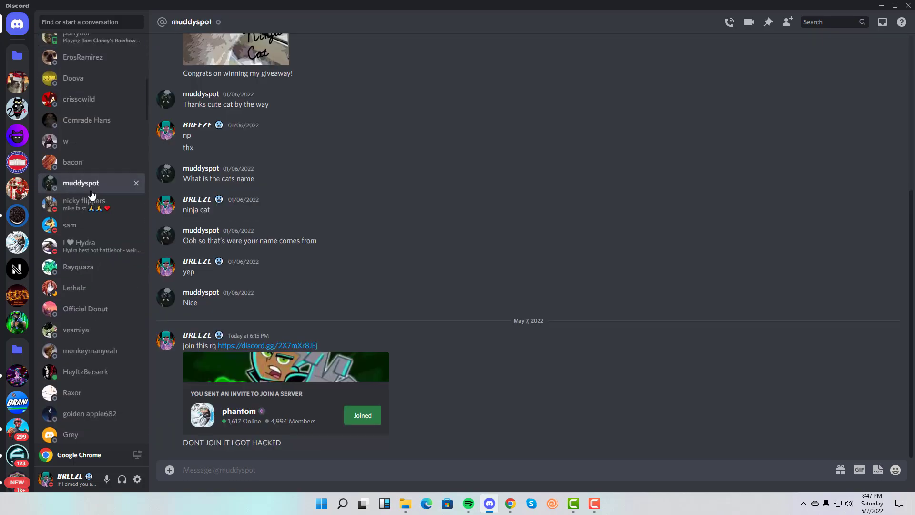
click(84, 204)
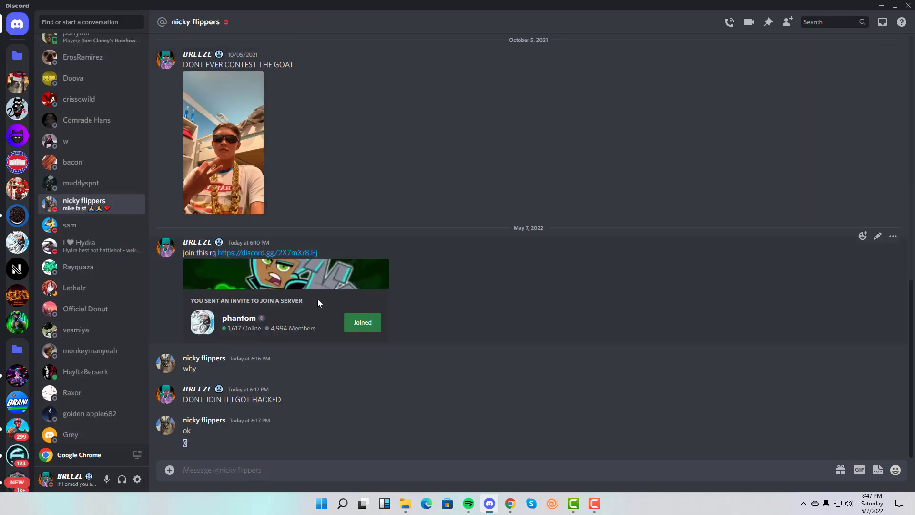
click(83, 109)
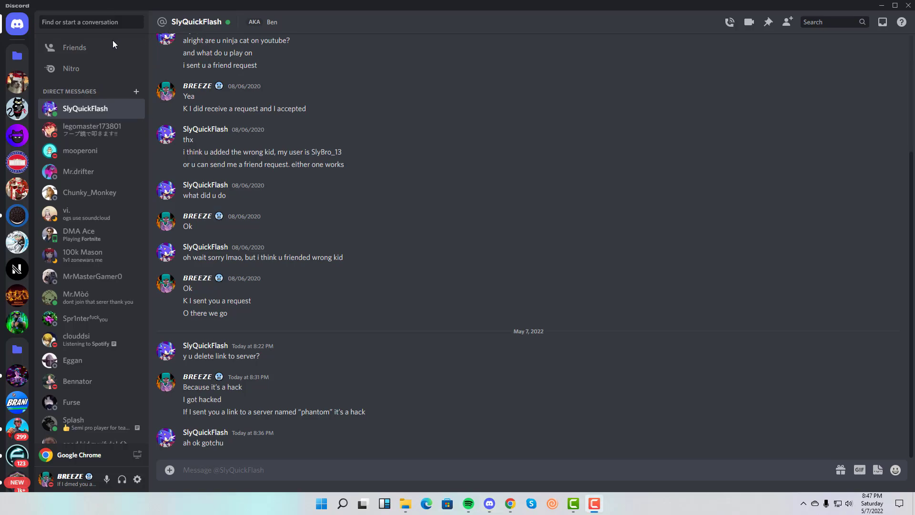
mouse_move(520, 191)
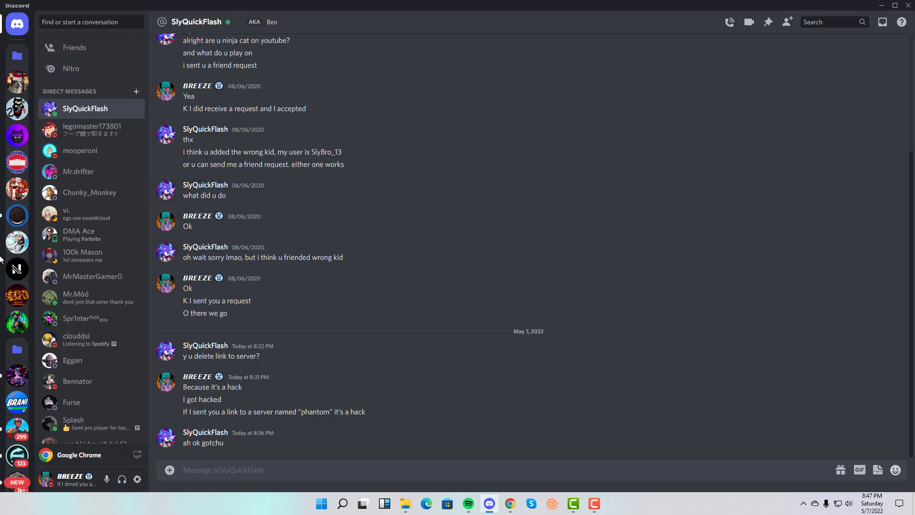
mouse_move(17, 24)
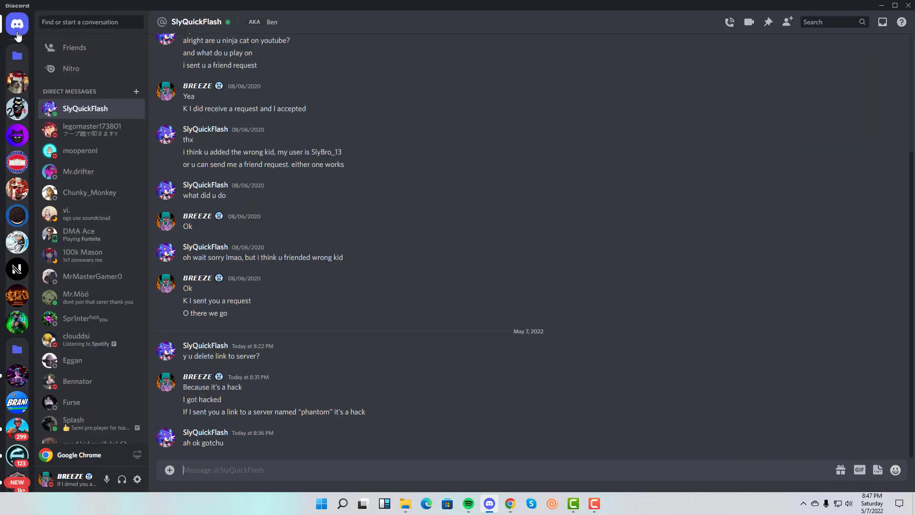
mouse_move(41, 215)
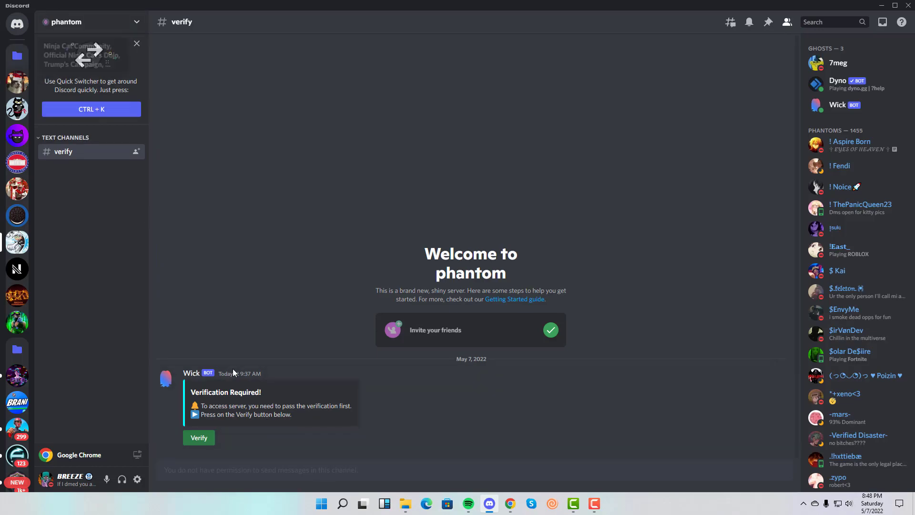
- Check the Wick bot's profile, then go Home and open Mr.Mòó's conversation with the phantom invites
click(192, 372)
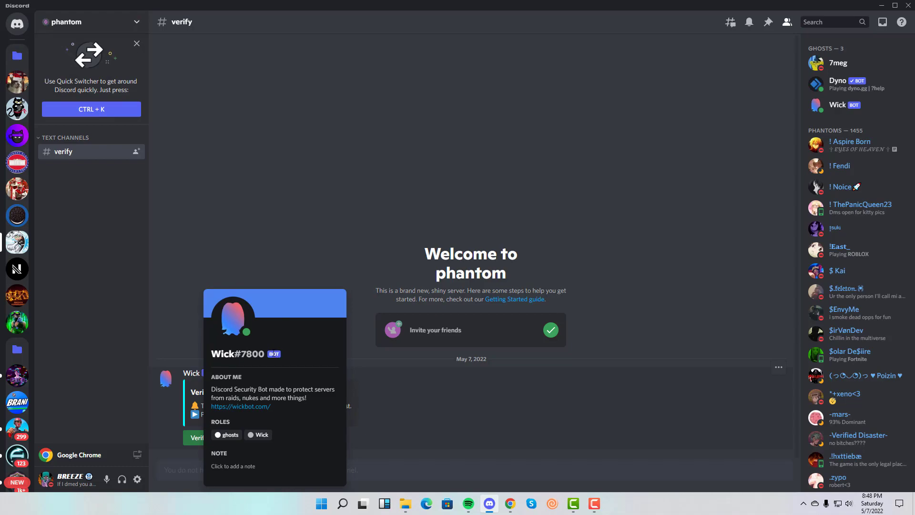
click(17, 22)
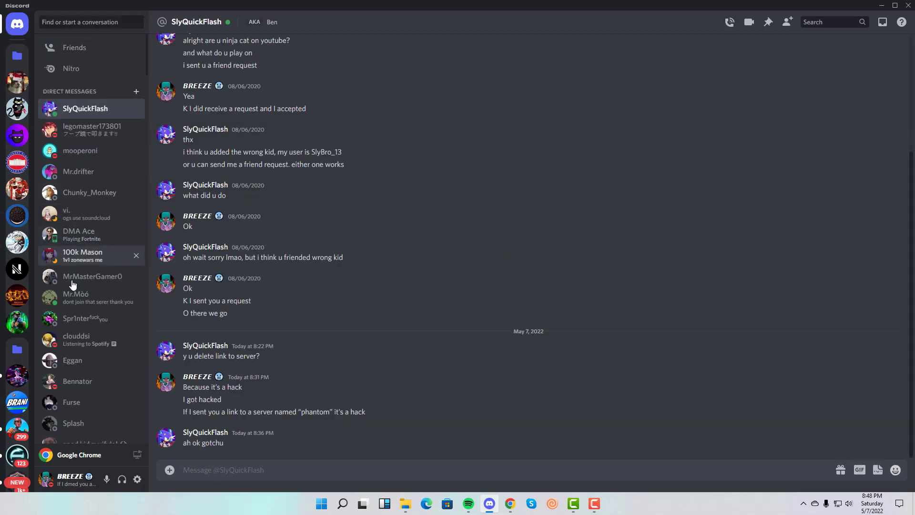
click(76, 298)
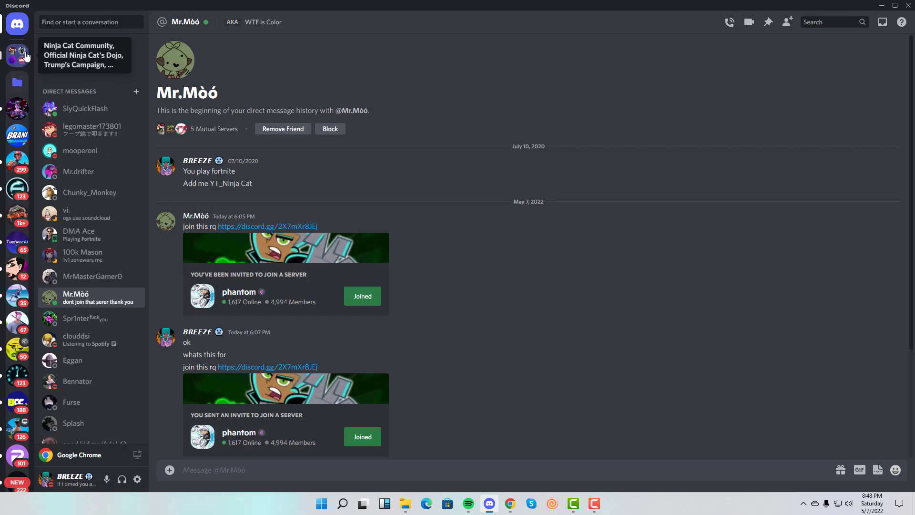
click(17, 55)
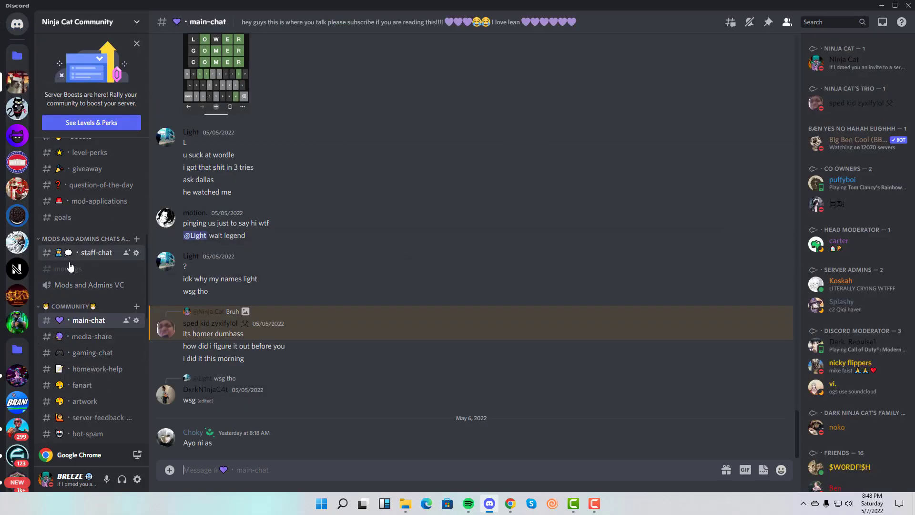
click(17, 22)
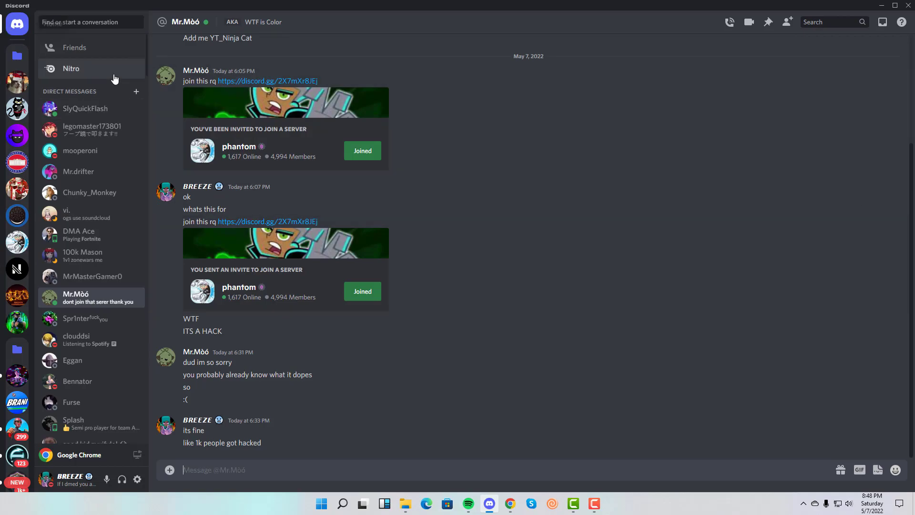
click(85, 108)
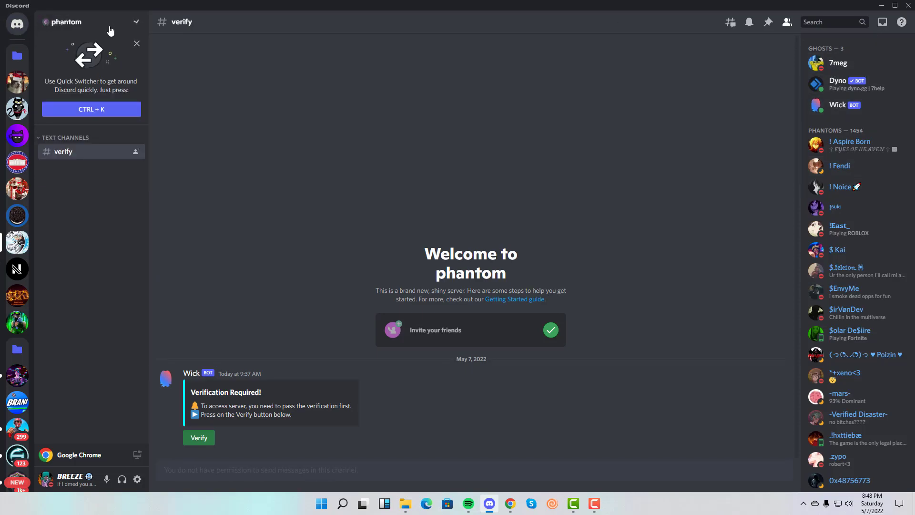
mouse_move(115, 37)
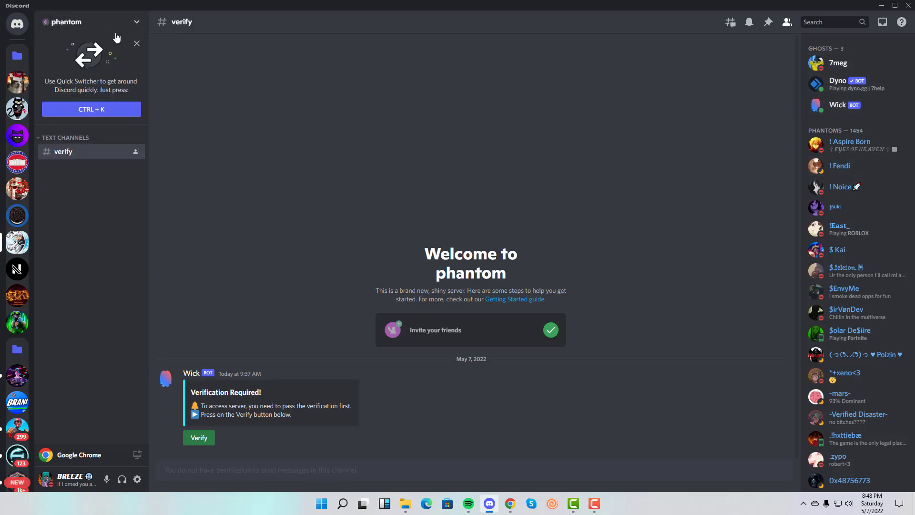
- From Home, pass through DMA Ace and Mr.Mòó to Dady's conversation showing his 'no' reply
click(17, 23)
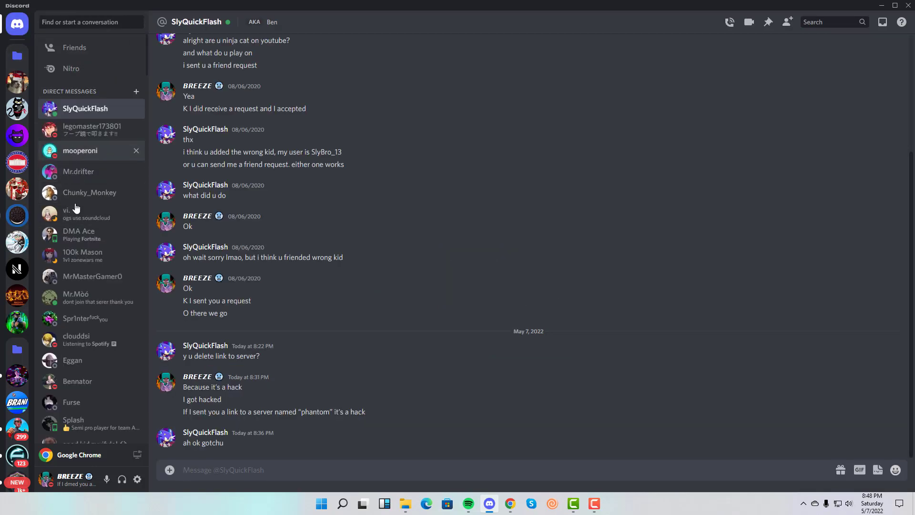
click(78, 235)
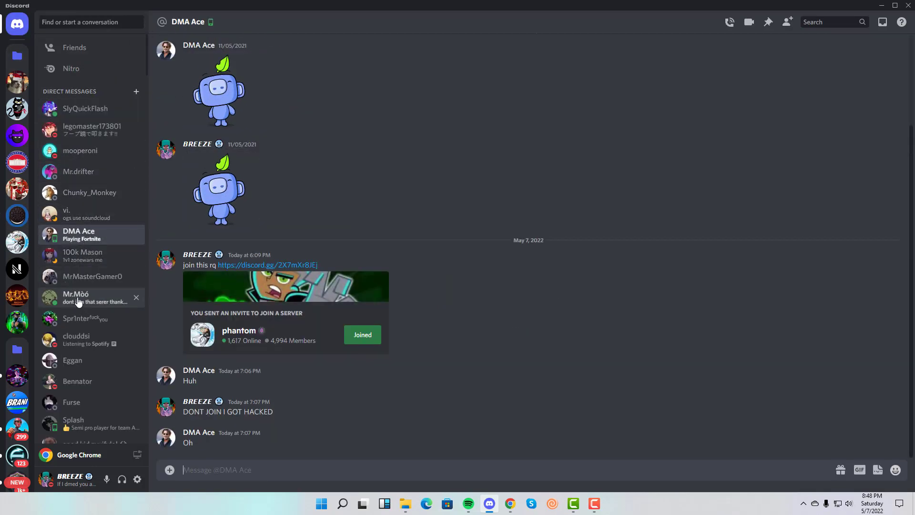
click(76, 297)
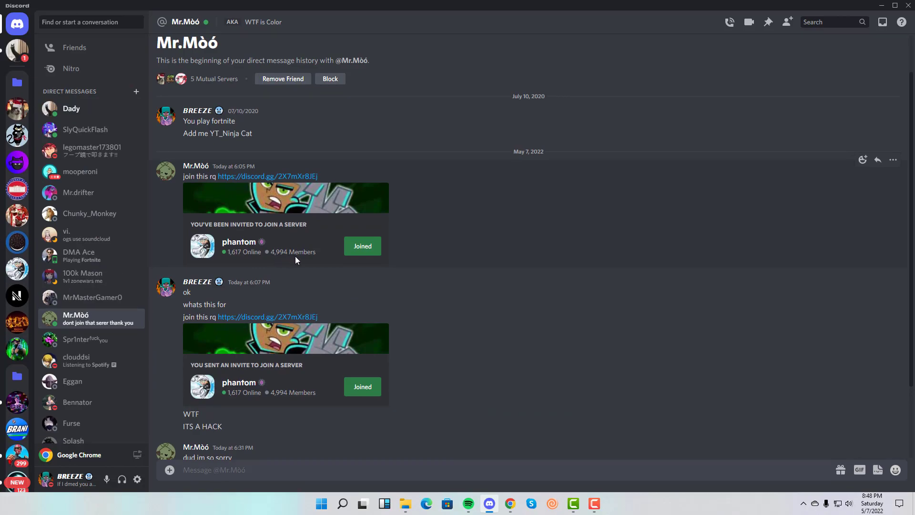
click(72, 109)
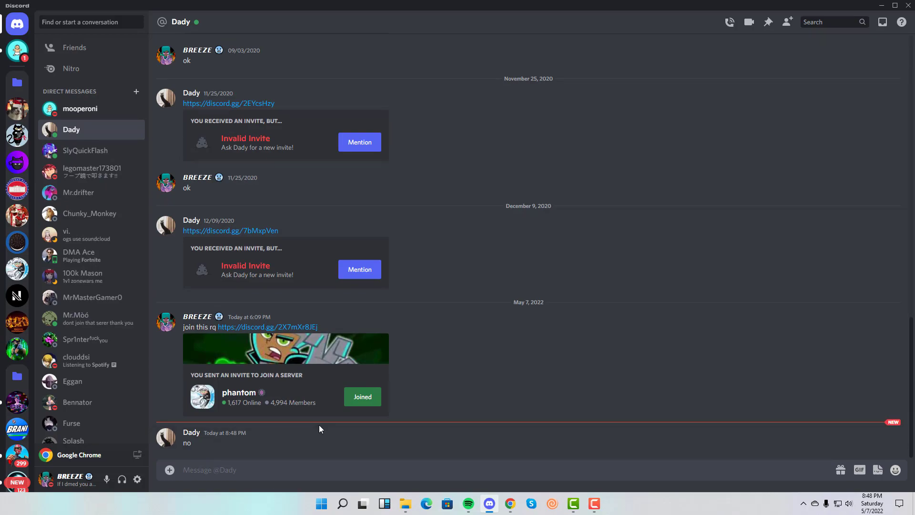
text(DONT L)
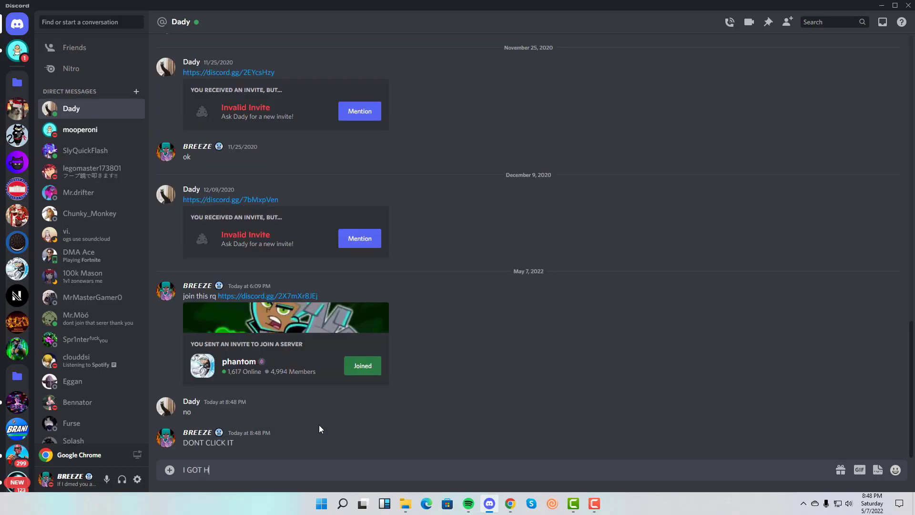
key(enter)
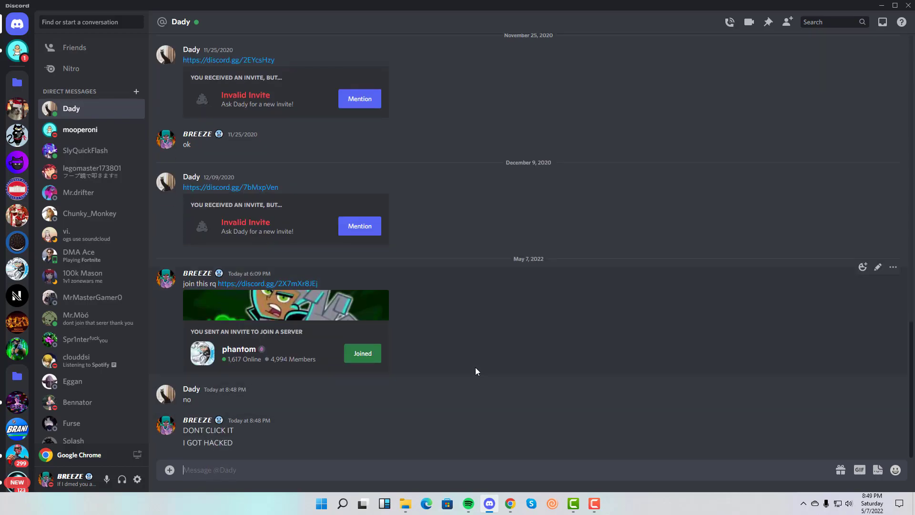
mouse_move(418, 371)
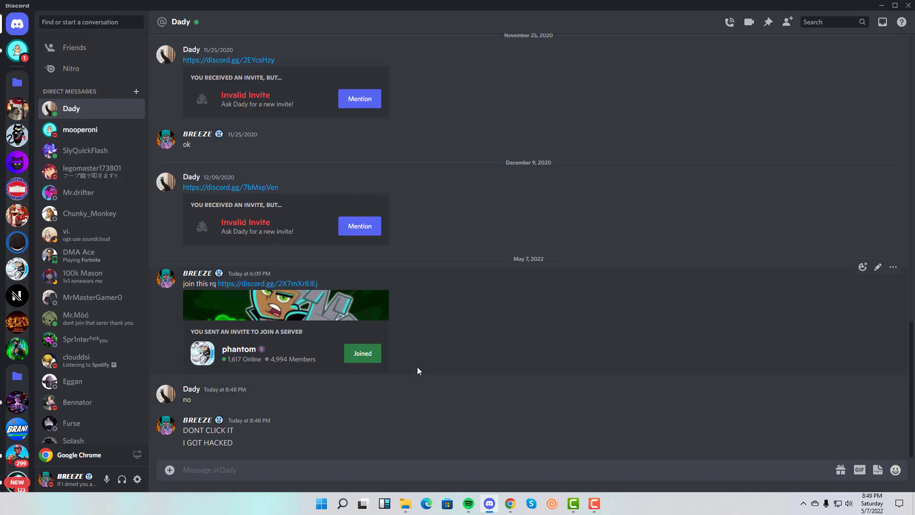
click(80, 129)
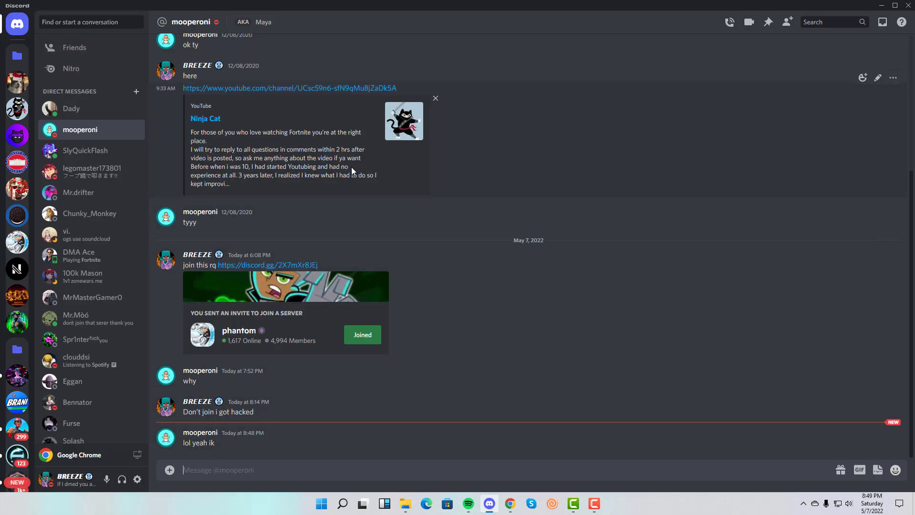
mouse_move(422, 373)
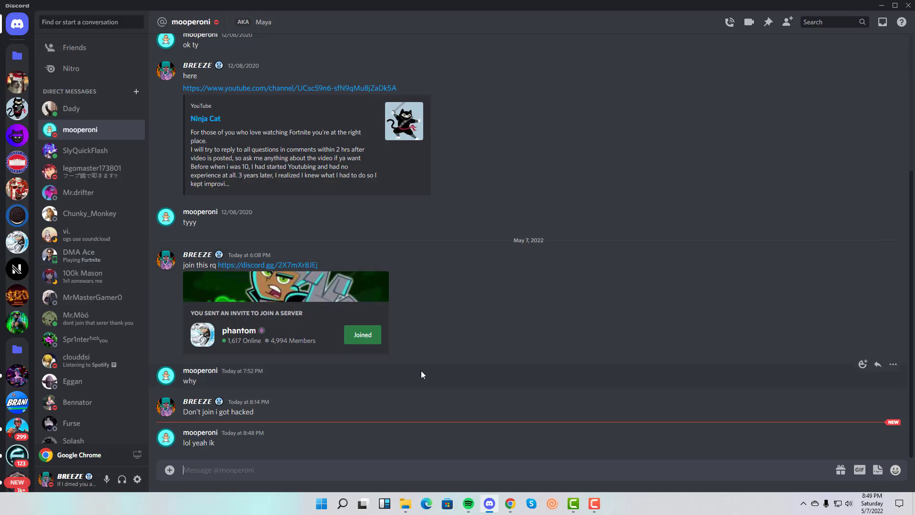
mouse_move(522, 379)
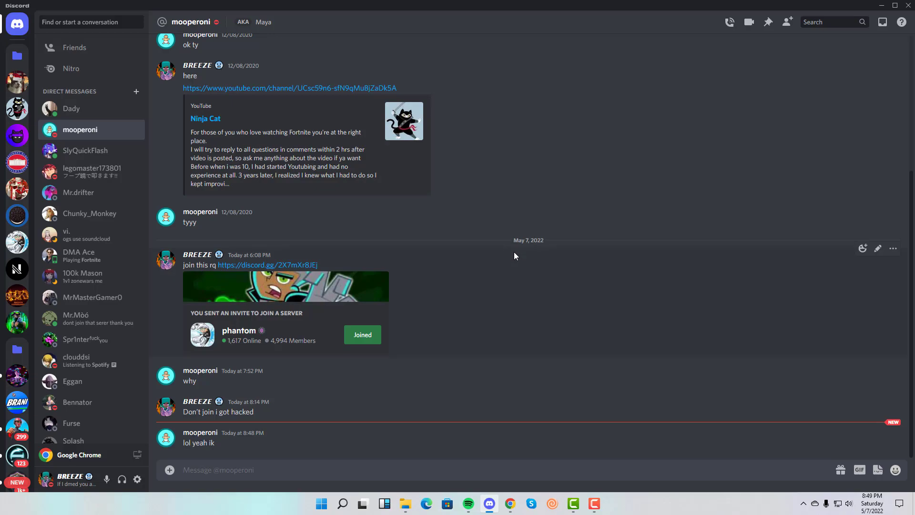
click(72, 109)
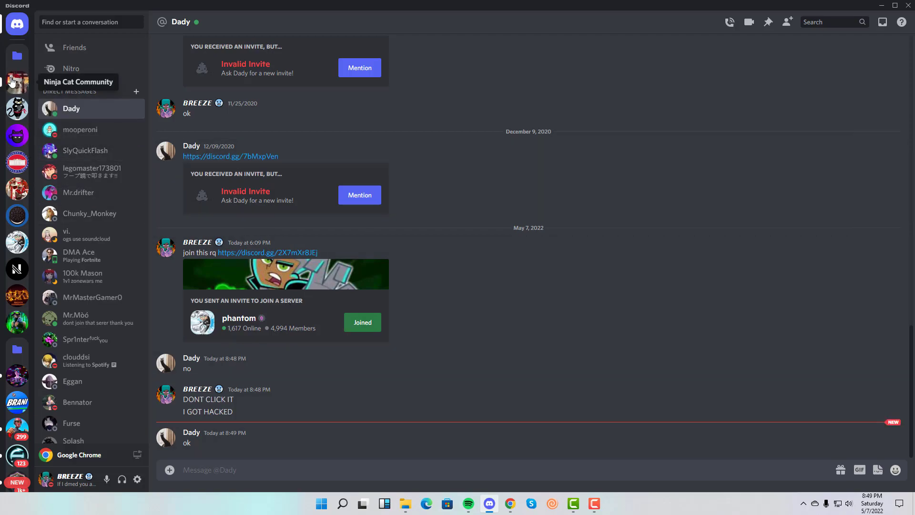
- Browse the phantom, QeuioCord and BCC Gaming servers, landing in Brani Discord's general chat
click(17, 82)
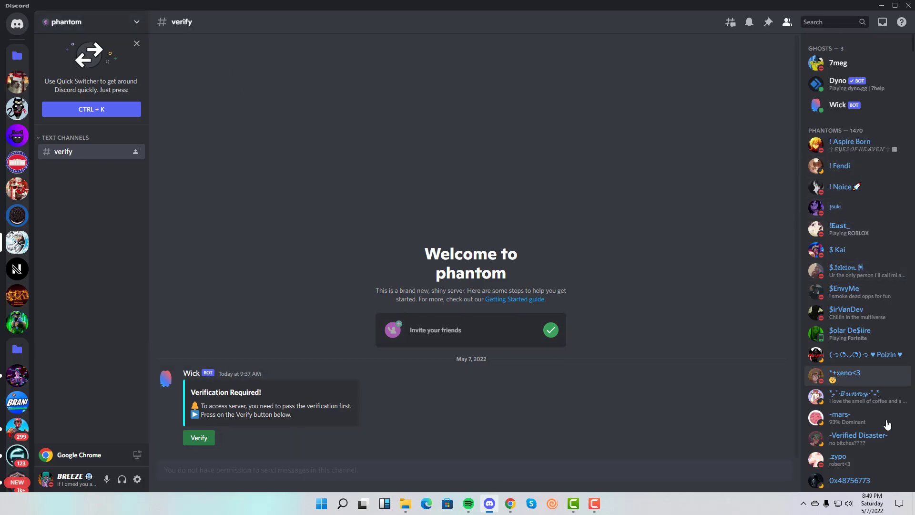
mouse_move(3, 82)
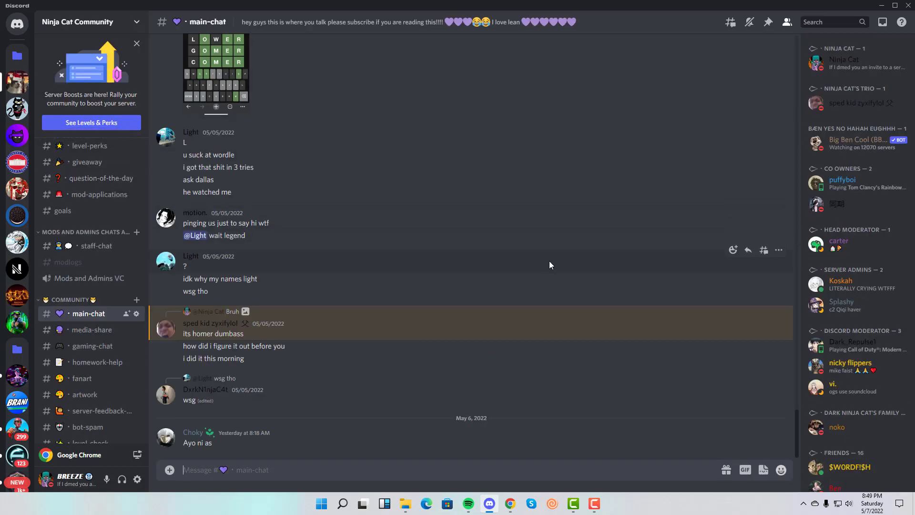
mouse_move(17, 215)
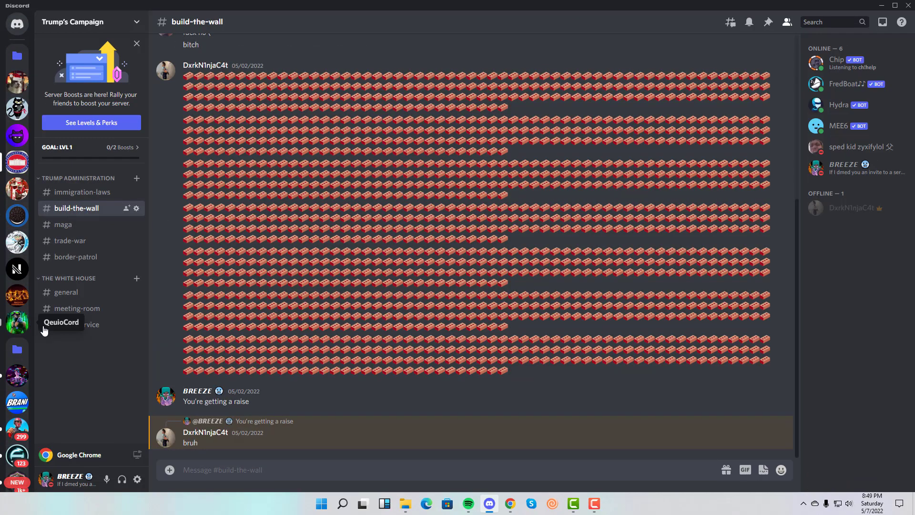
click(17, 318)
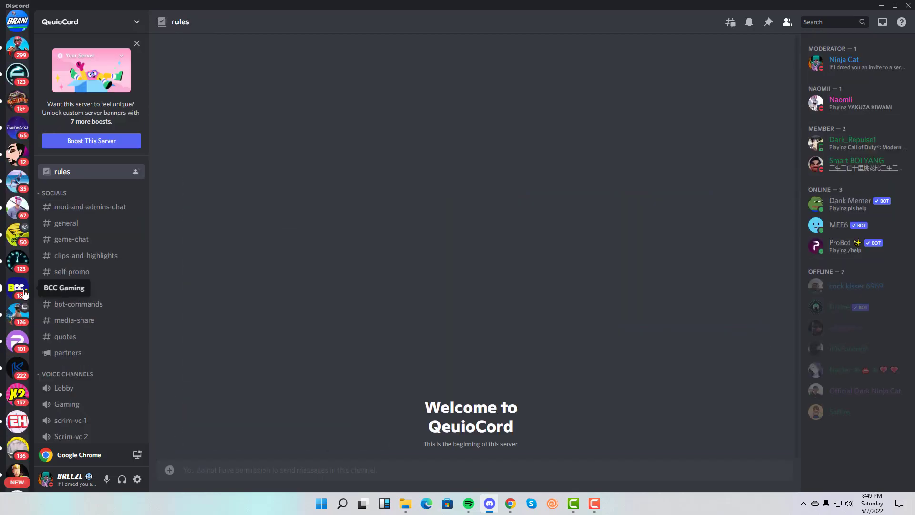
click(17, 289)
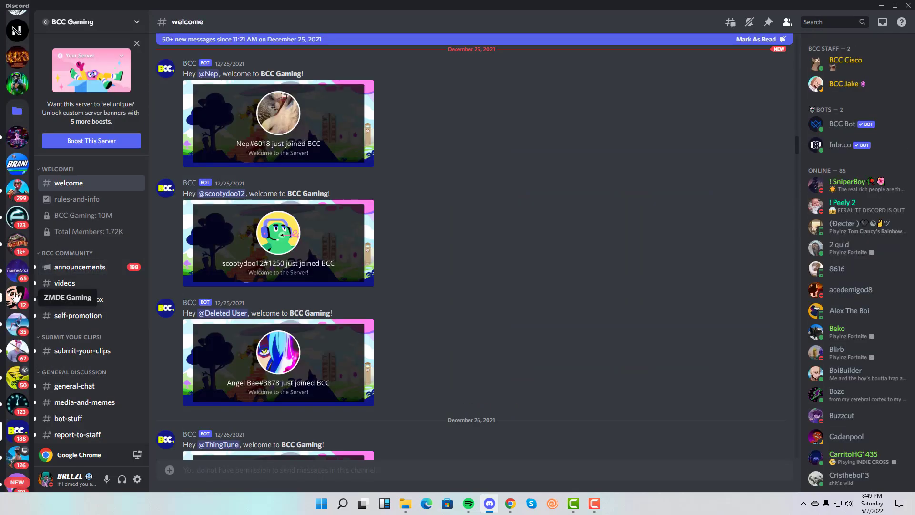
click(18, 162)
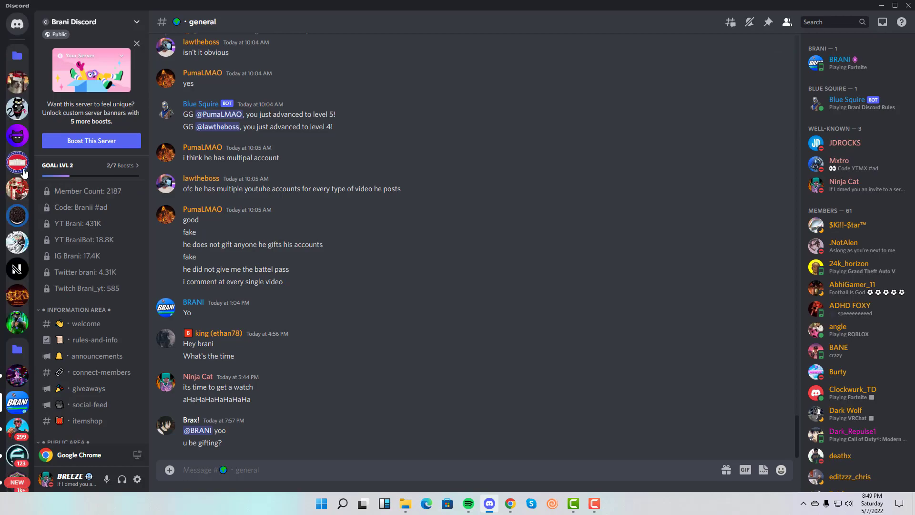